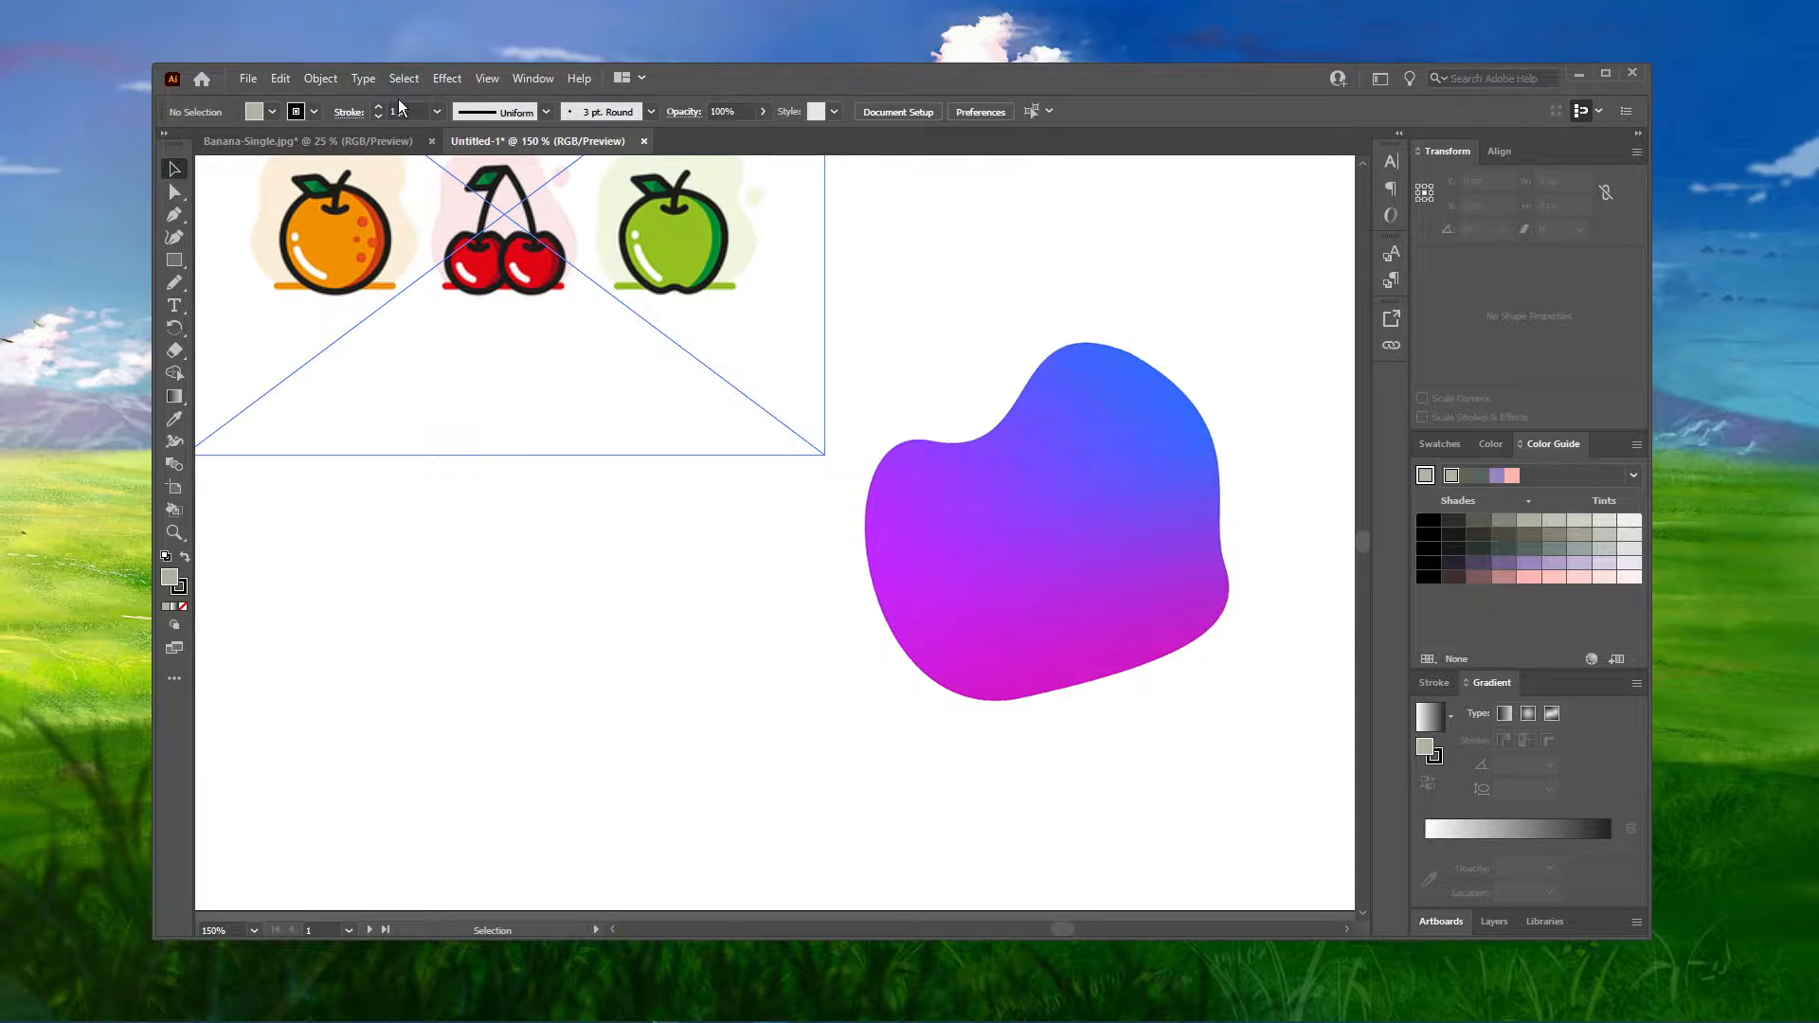
- Browse the Effect menu, then open the Edit menu to reach Preferences > Performance
click(447, 78)
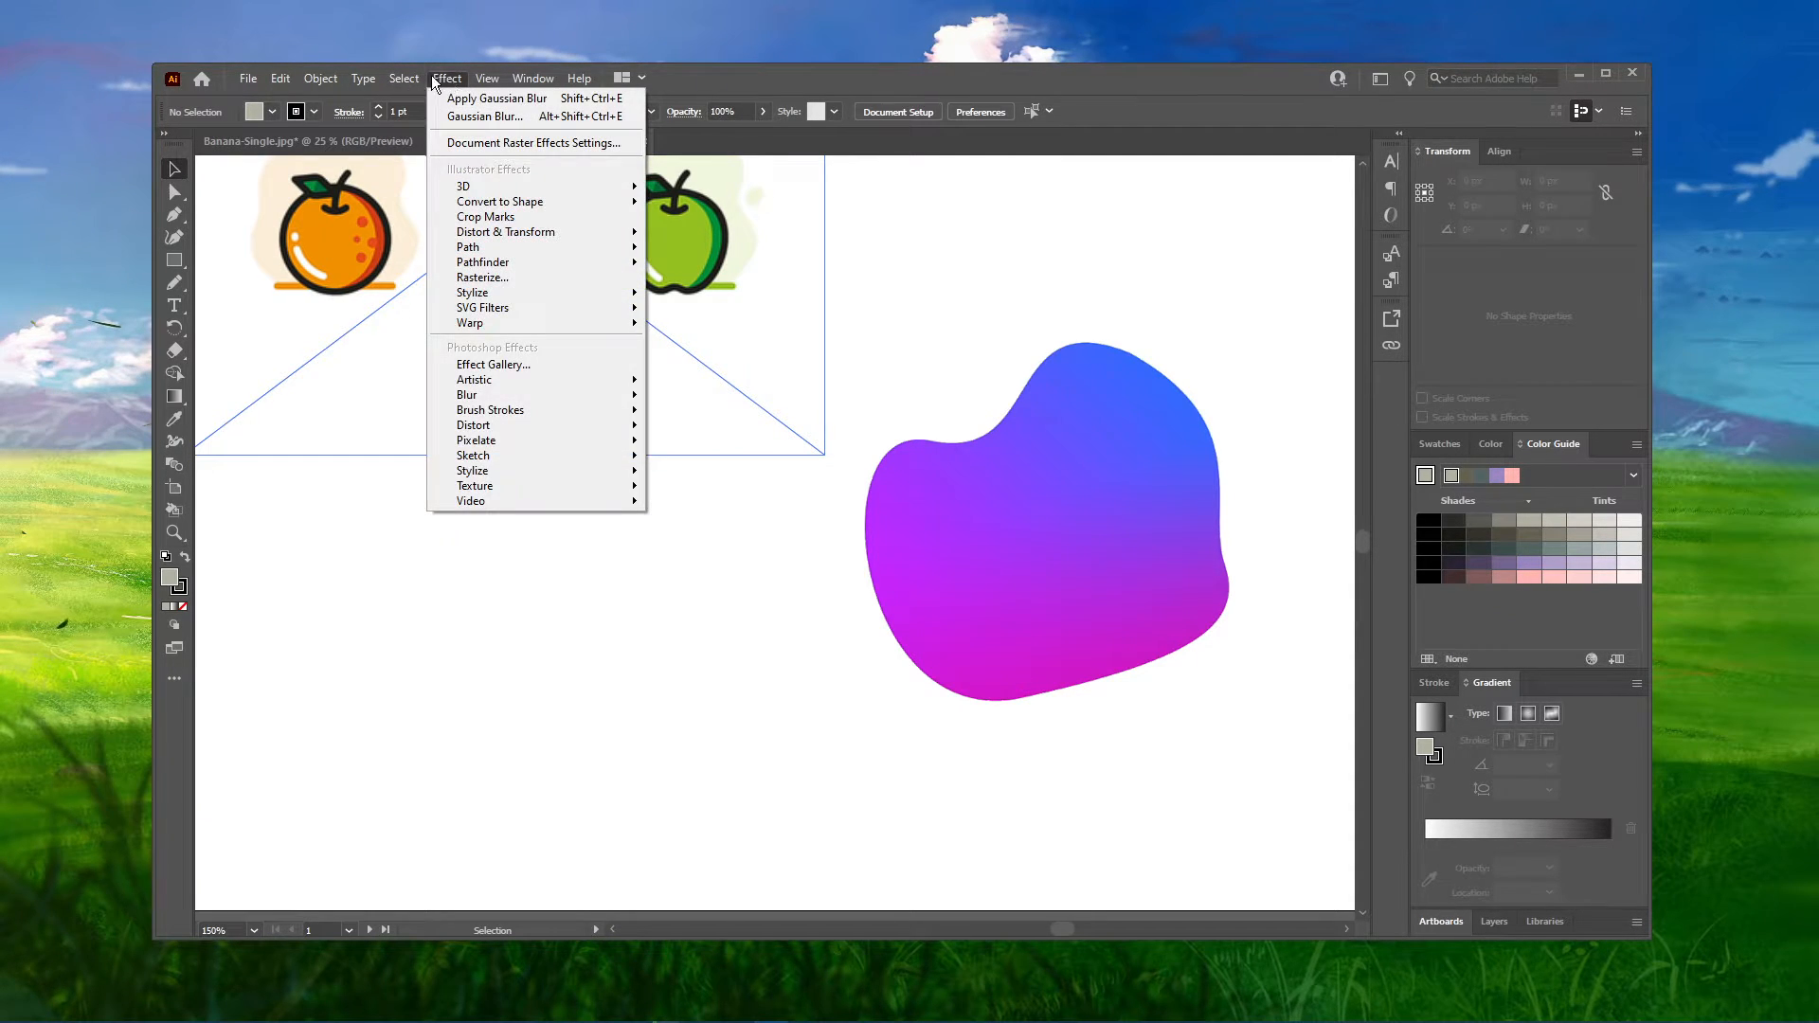
click(279, 78)
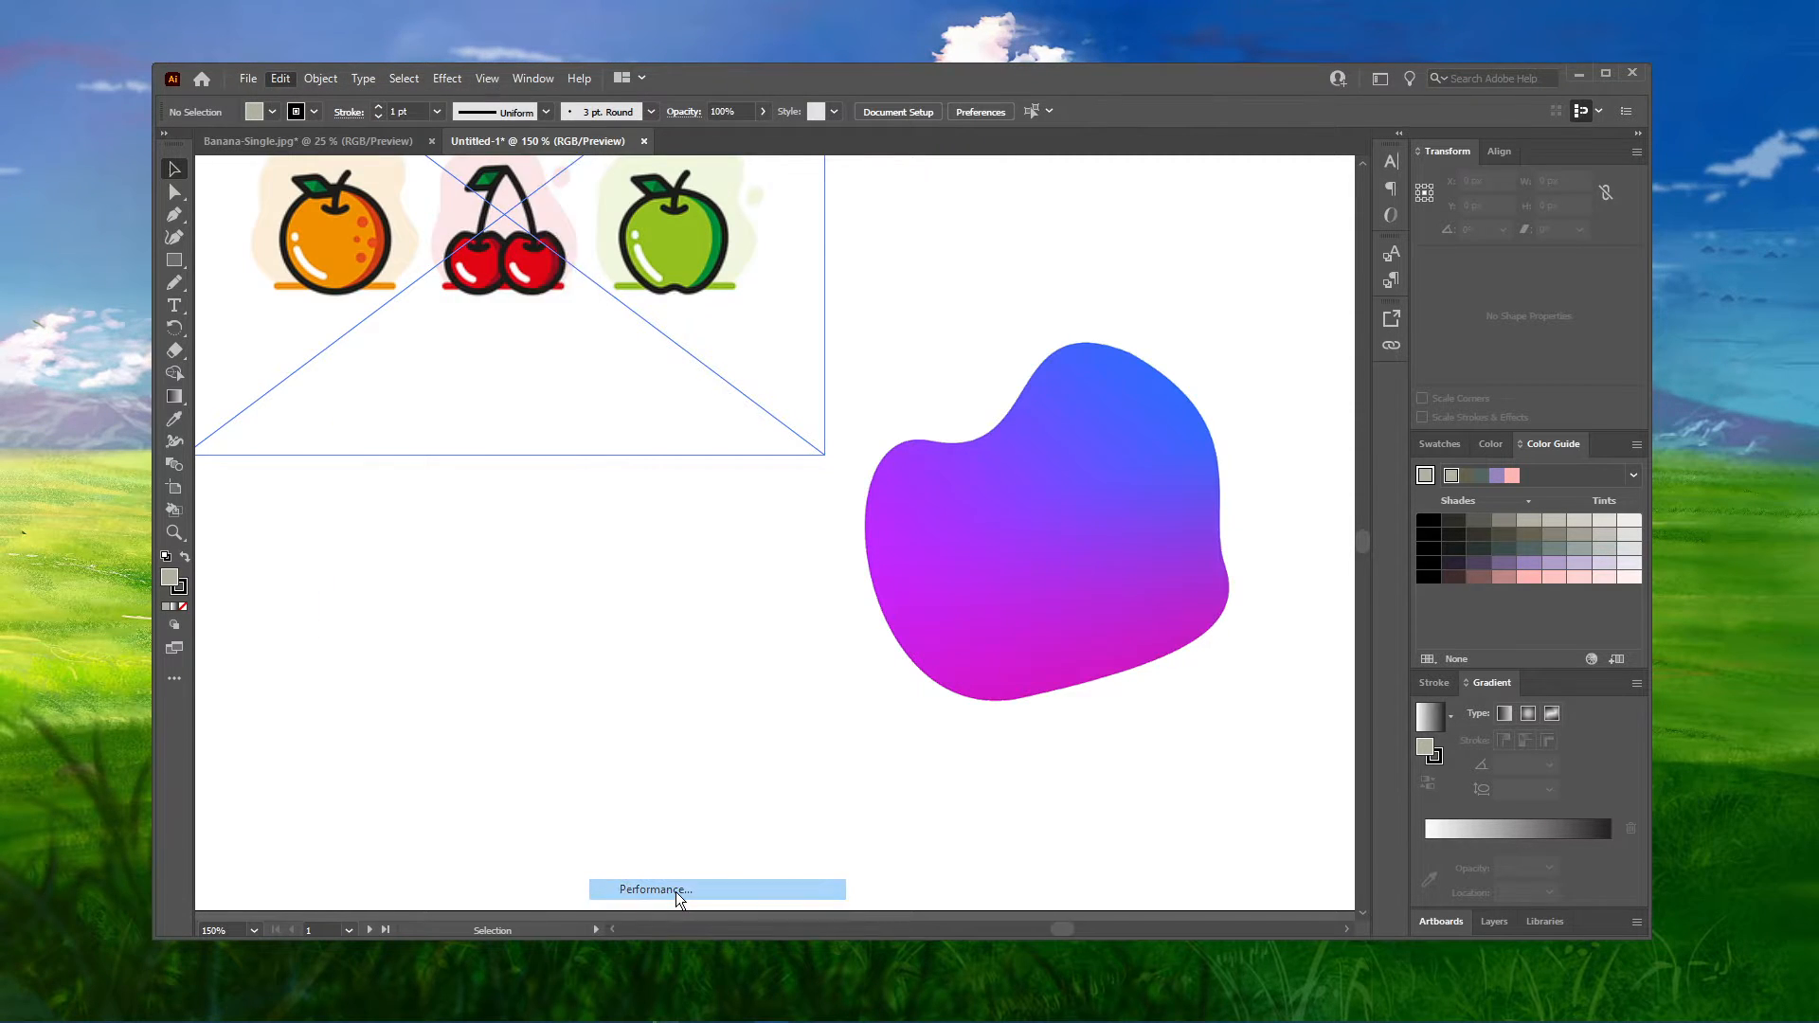
- Uncheck GPU Performance in Performance preferences, then go to File Handling & Clipboard
click(655, 890)
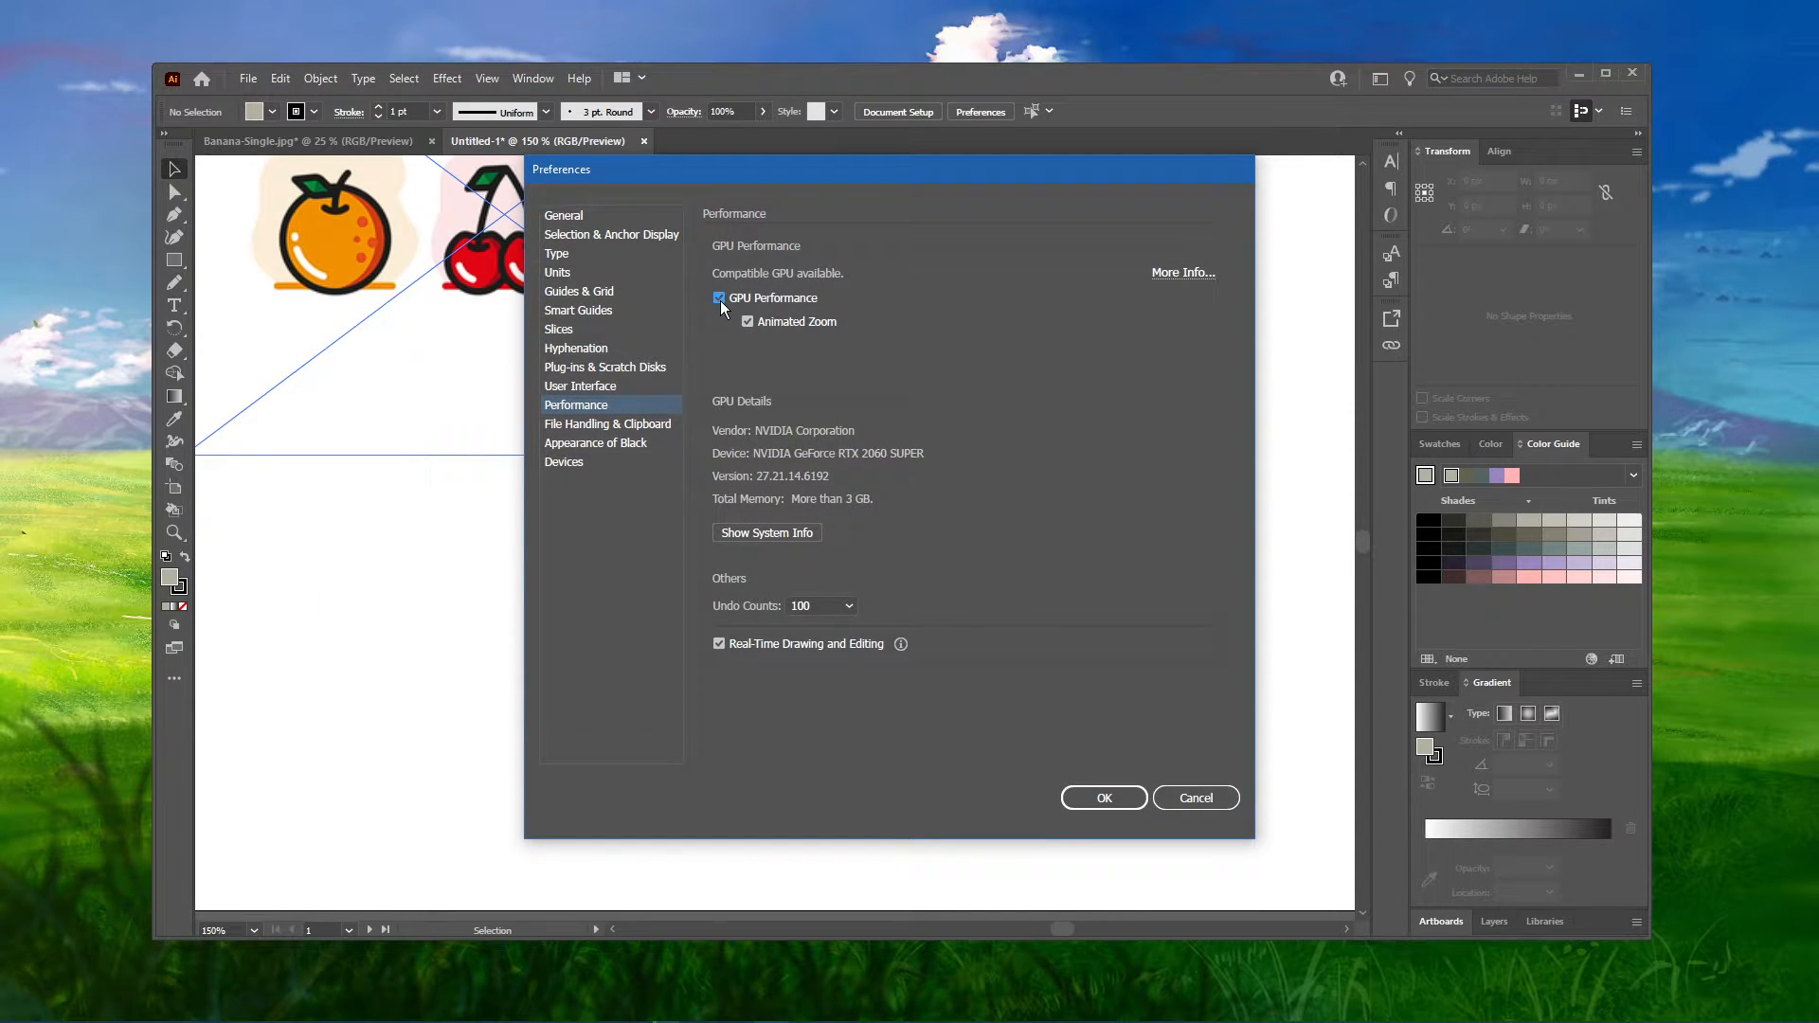
click(720, 297)
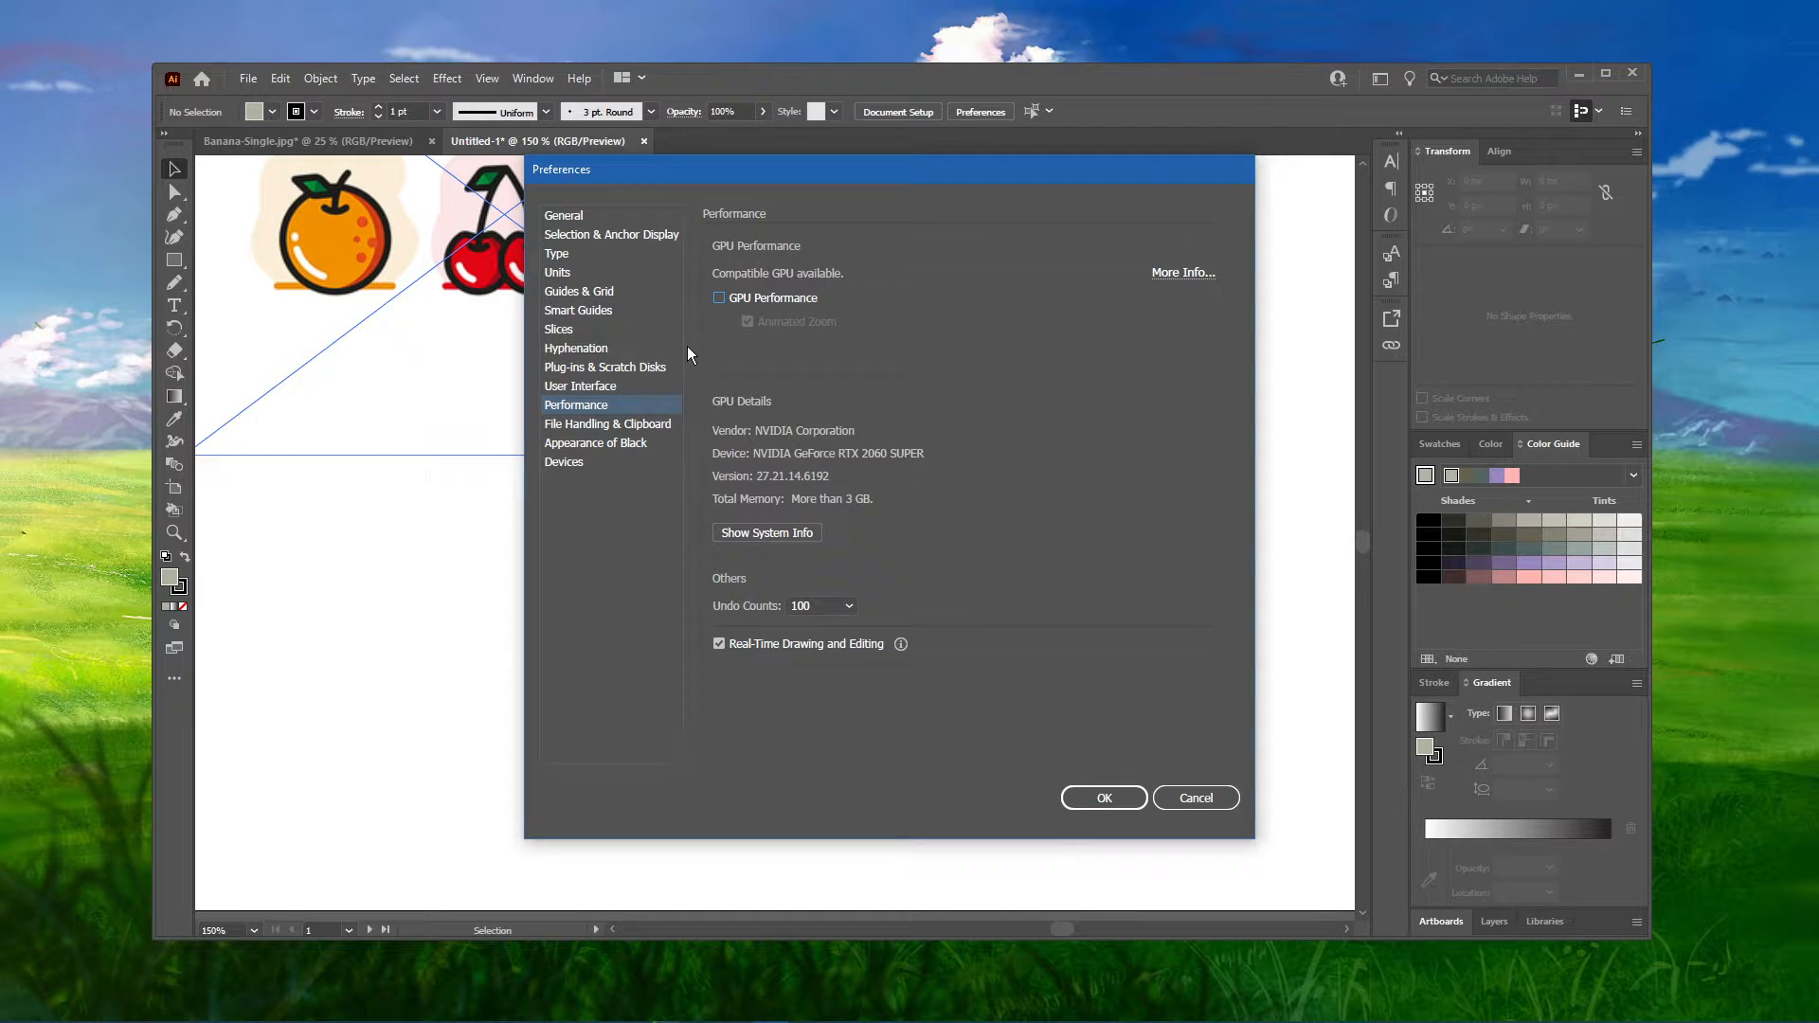
click(607, 424)
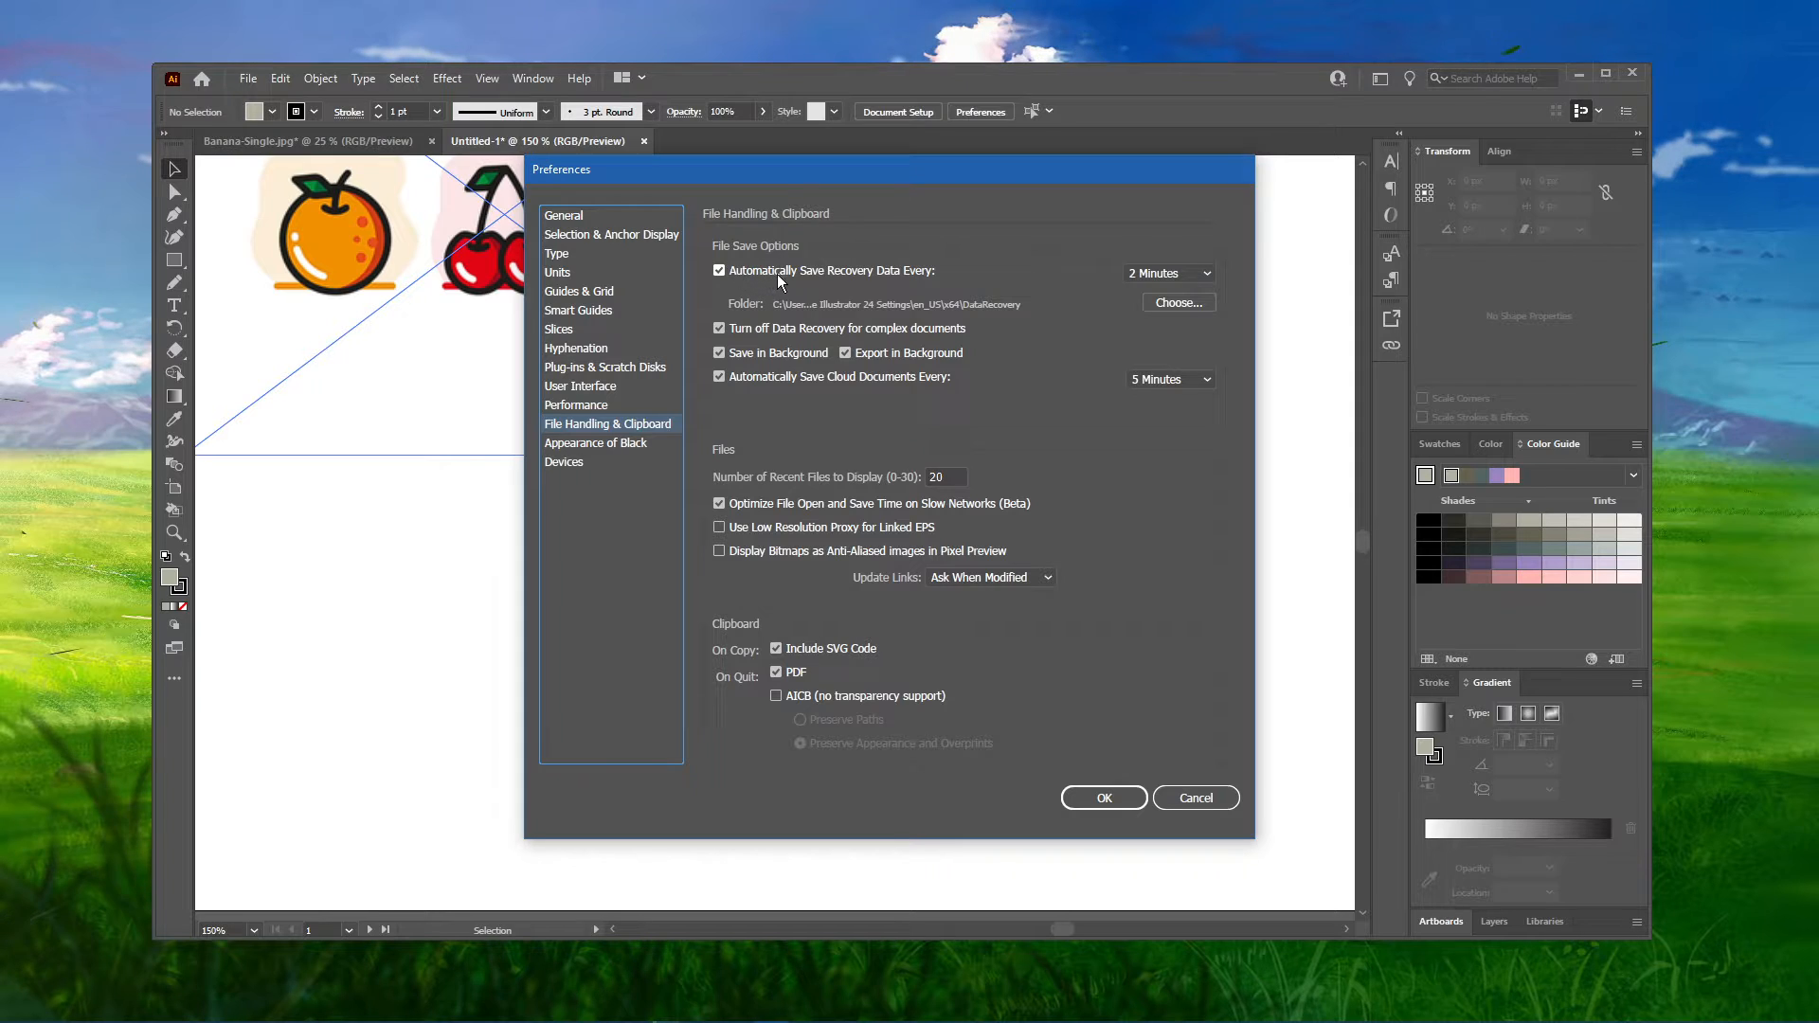
- Pick a new Automatically Save Recovery Data interval, then quit Illustrator and answer the save prompt
click(1168, 272)
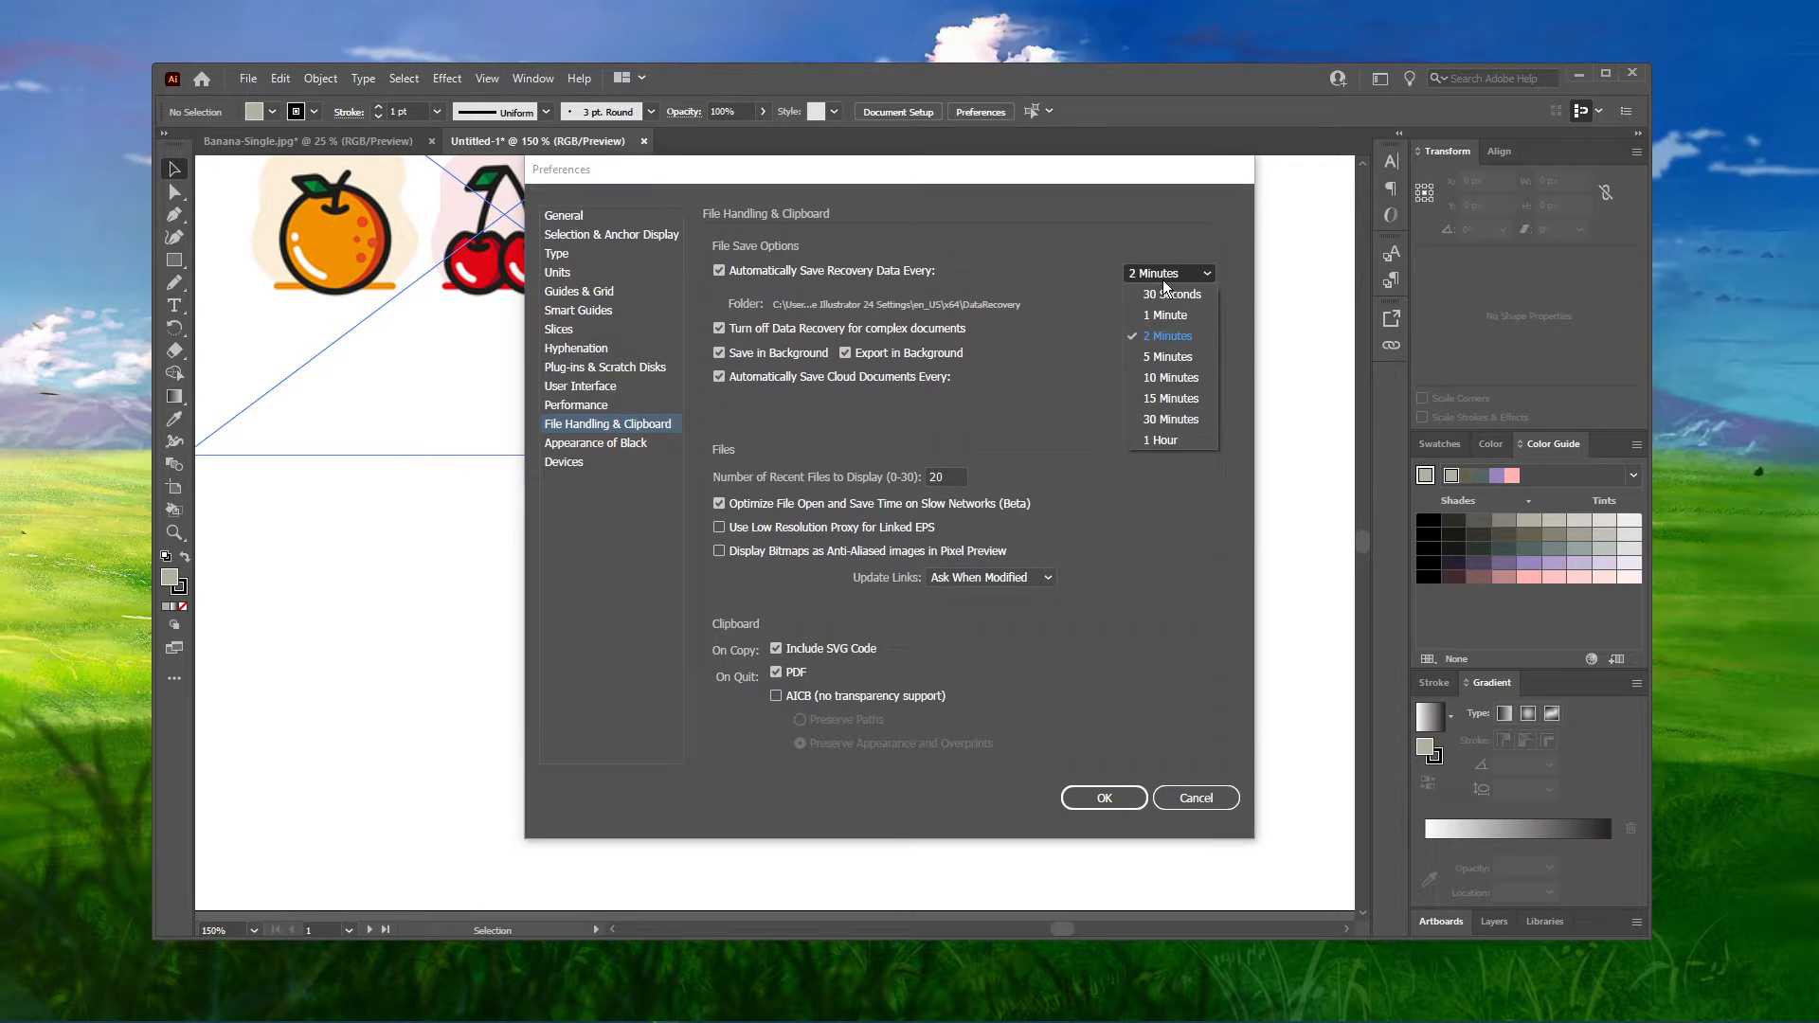
click(1170, 377)
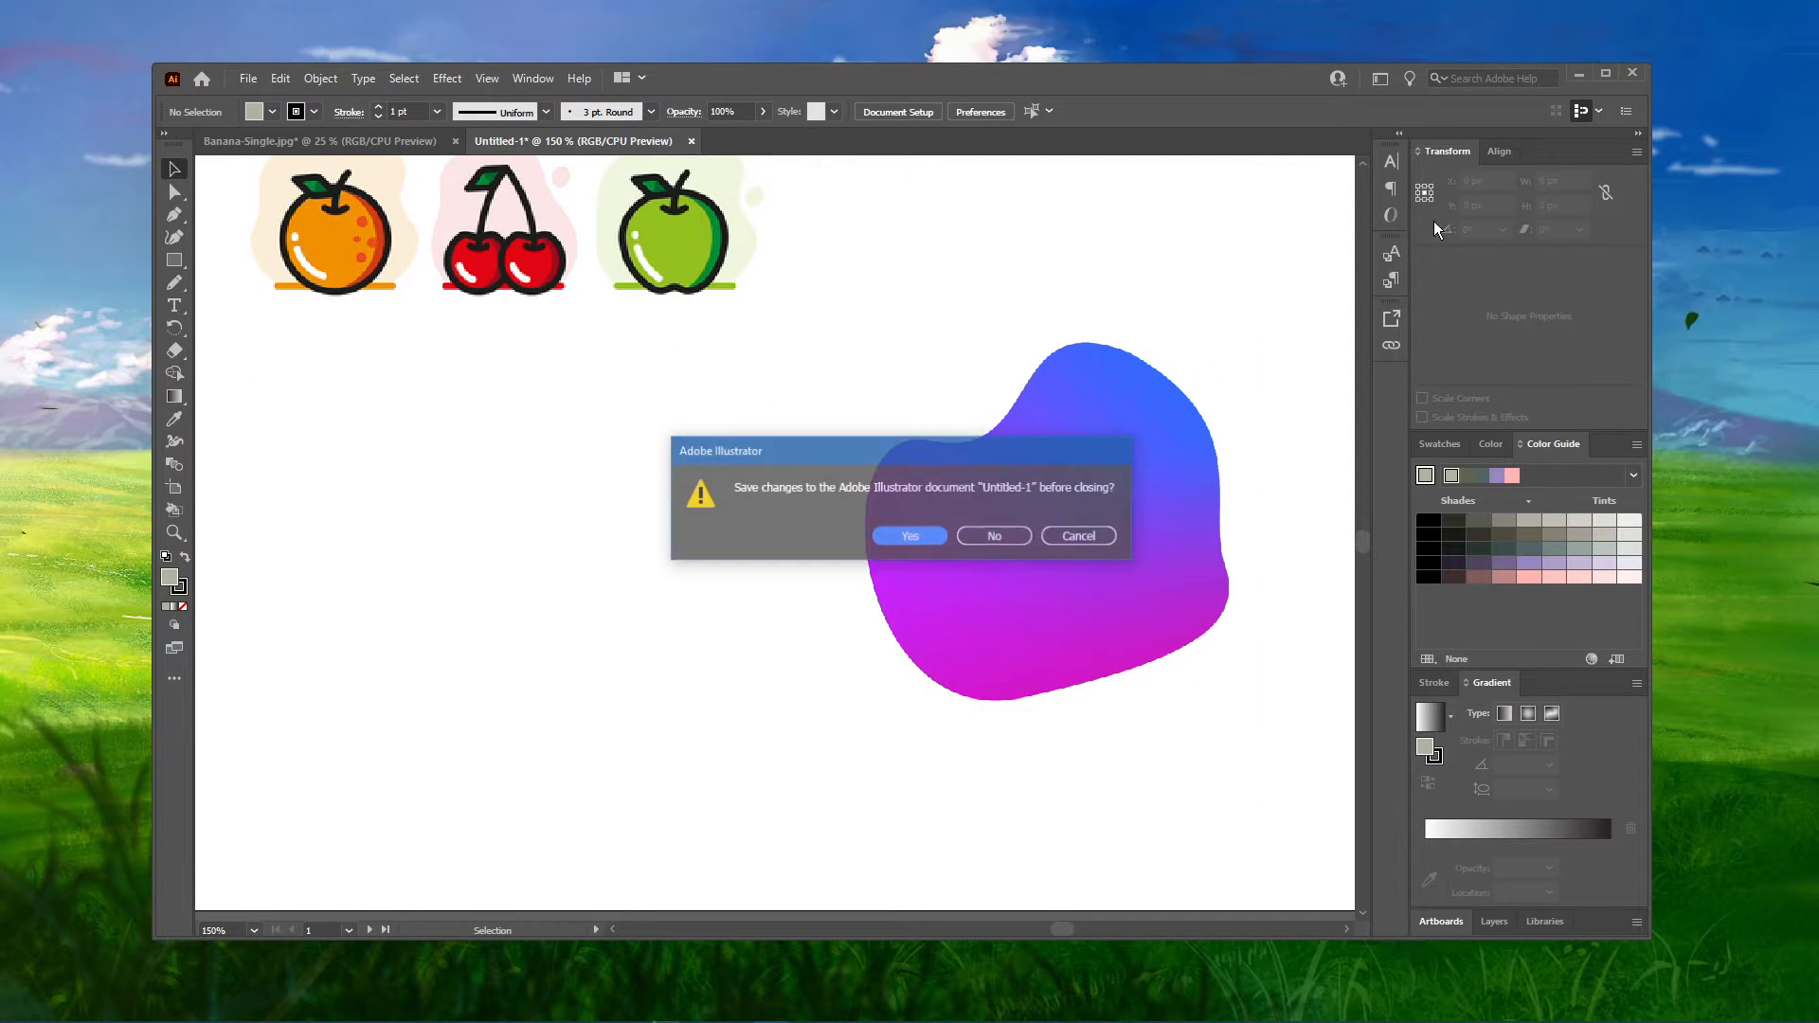
click(994, 536)
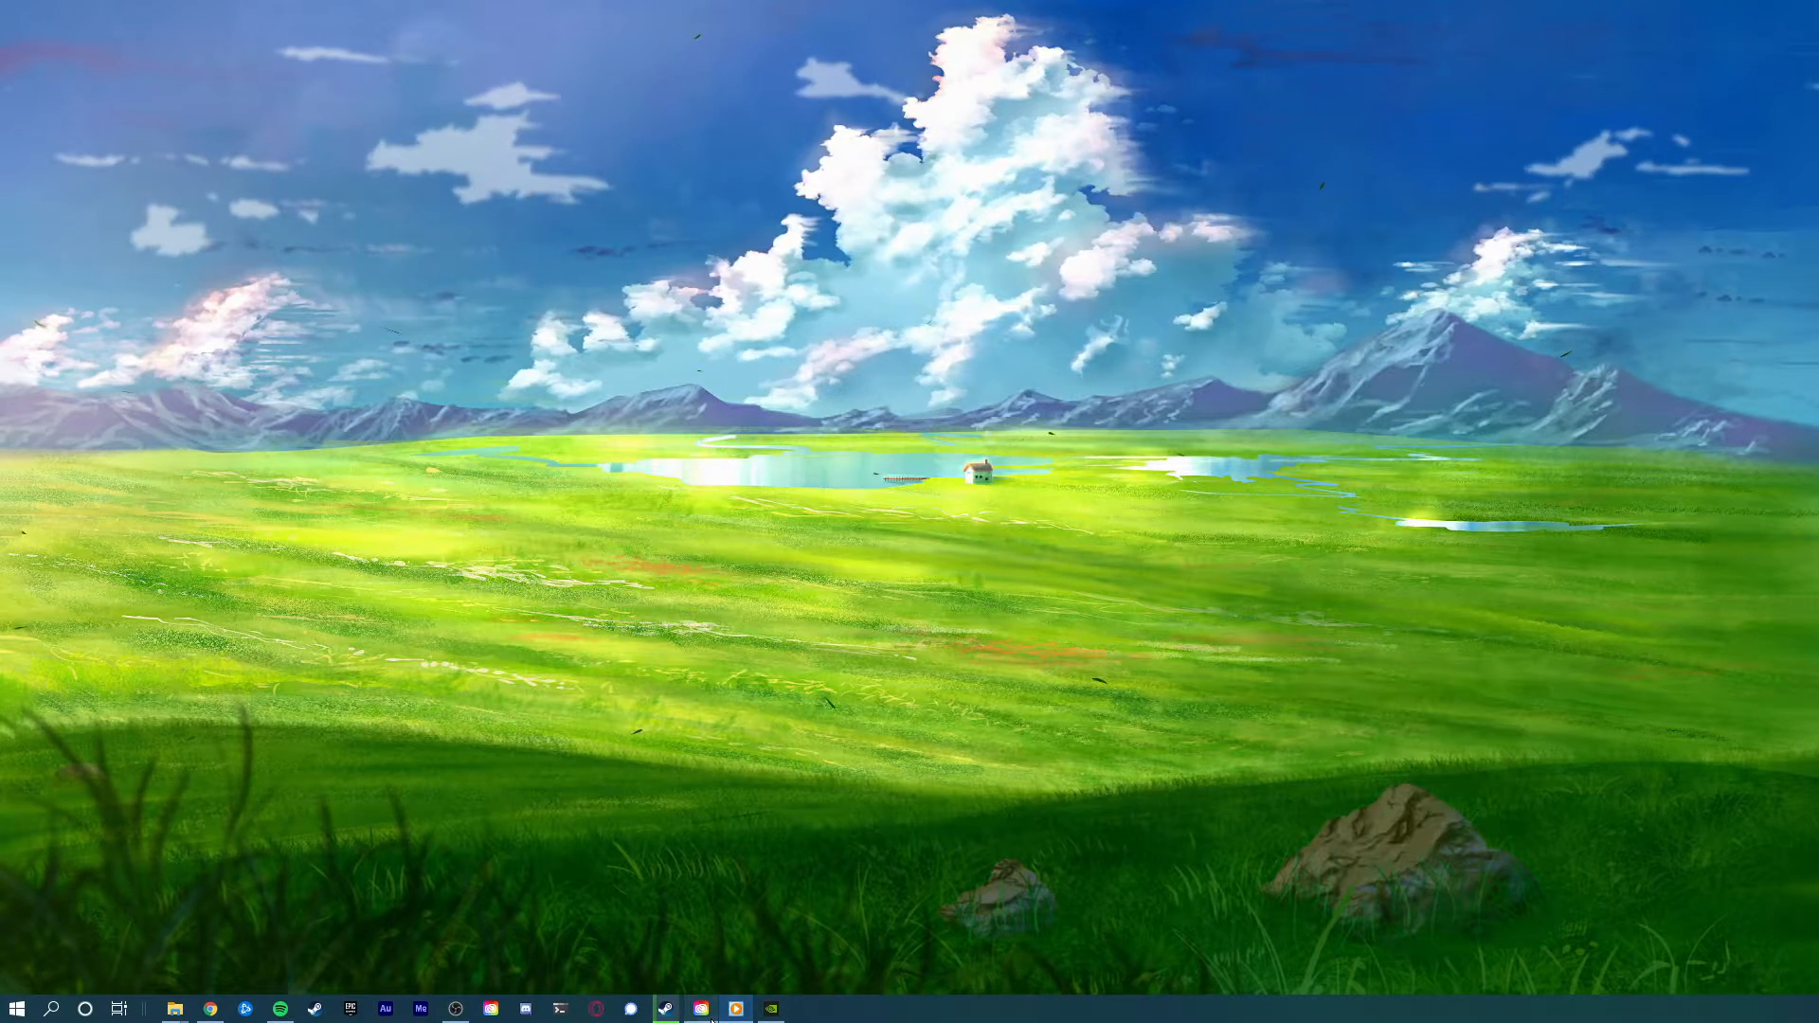
- Open Creative Cloud Desktop and scroll through the installed apps
click(700, 1008)
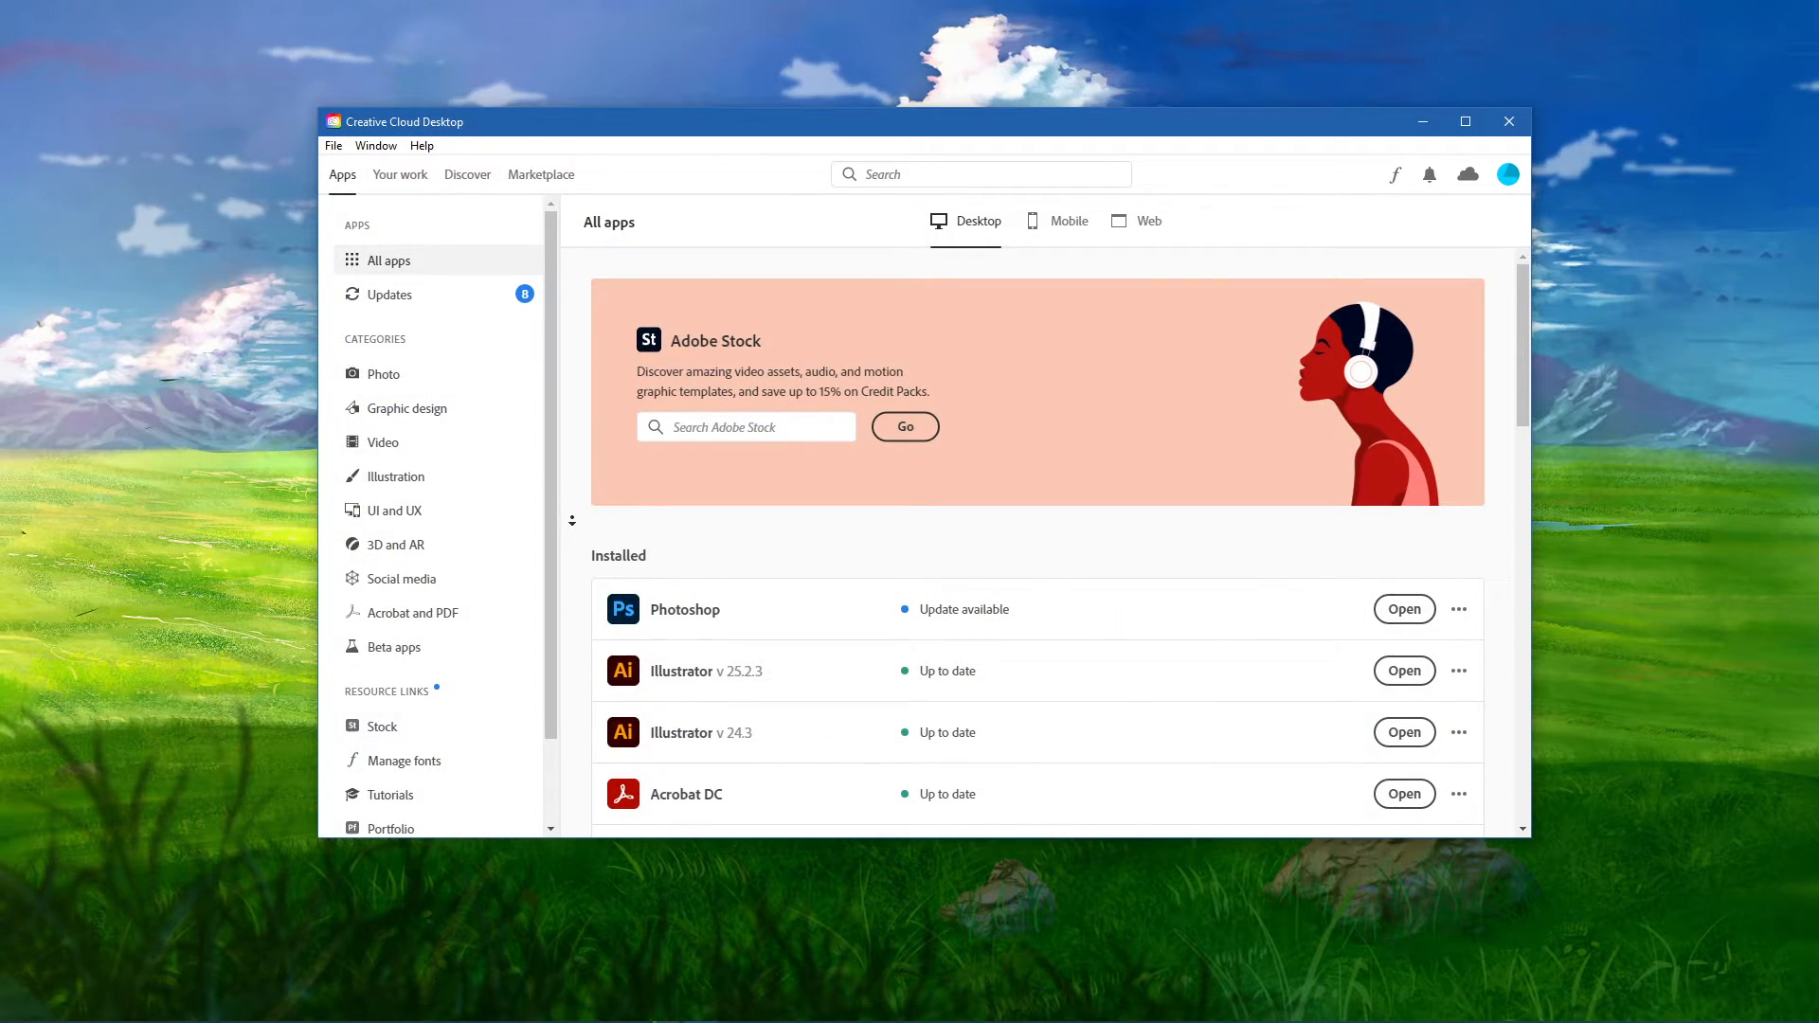
scroll(down, 3)
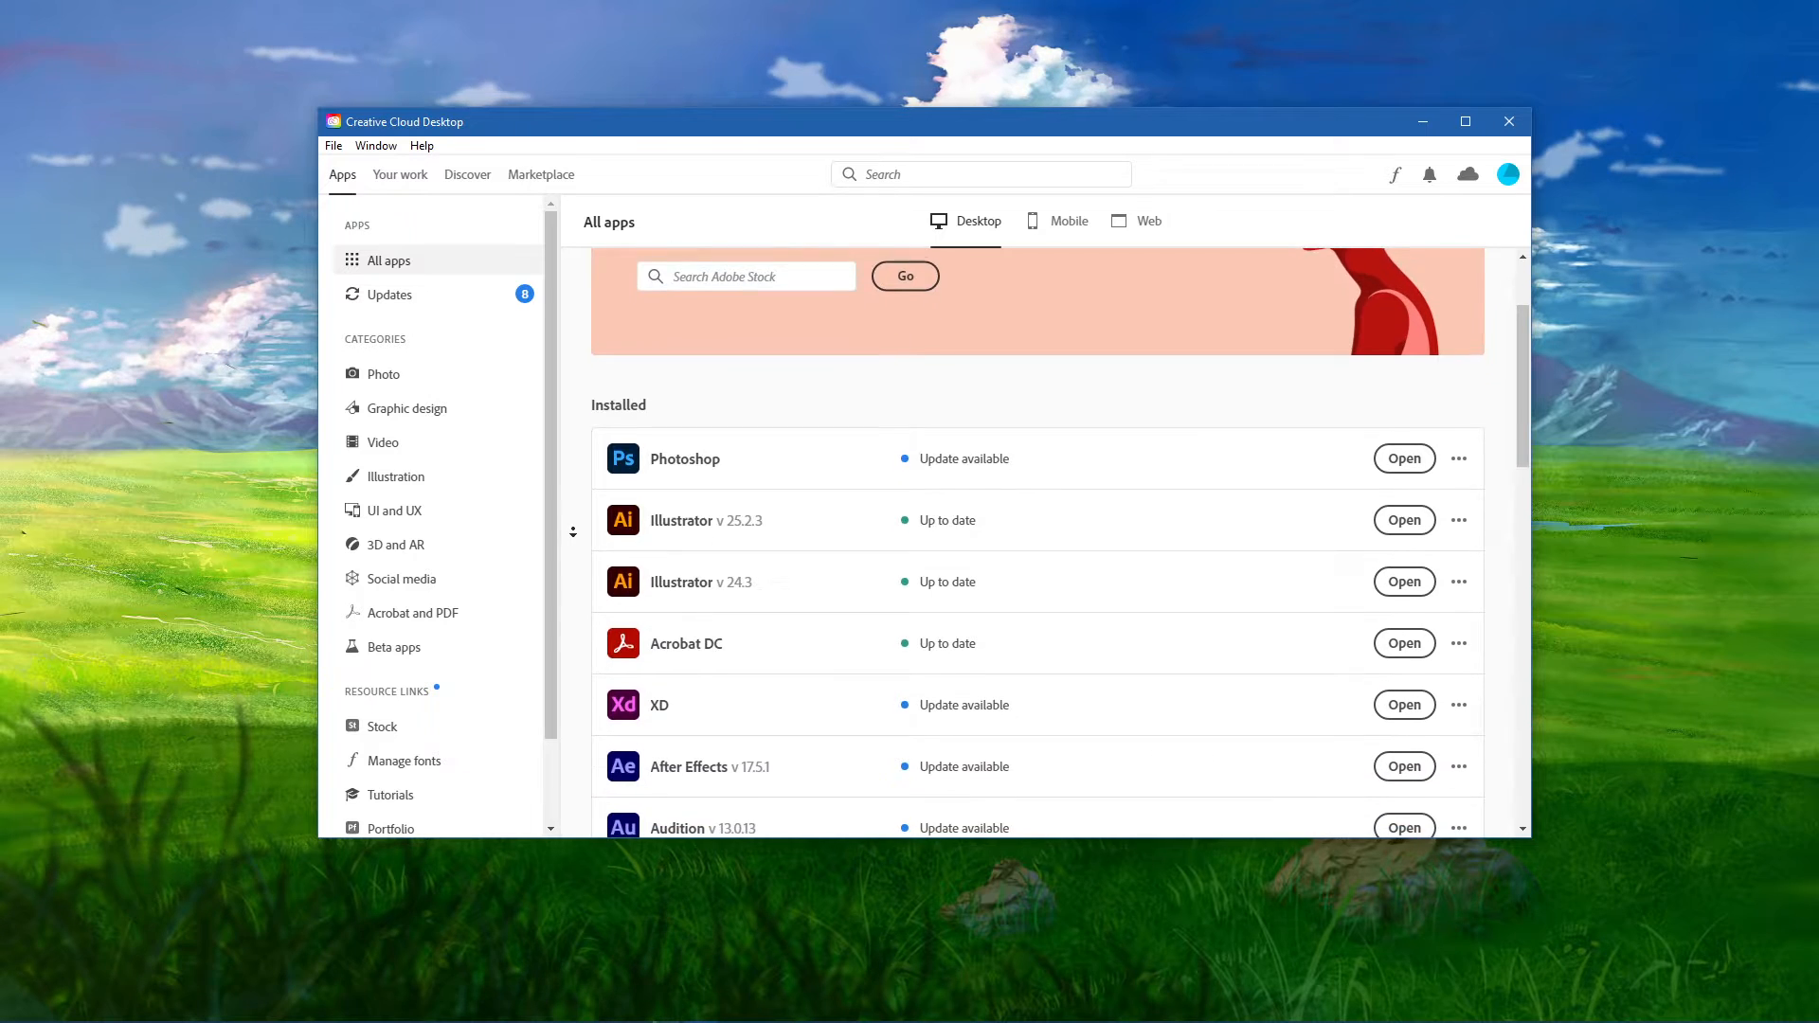
scroll(down, 3)
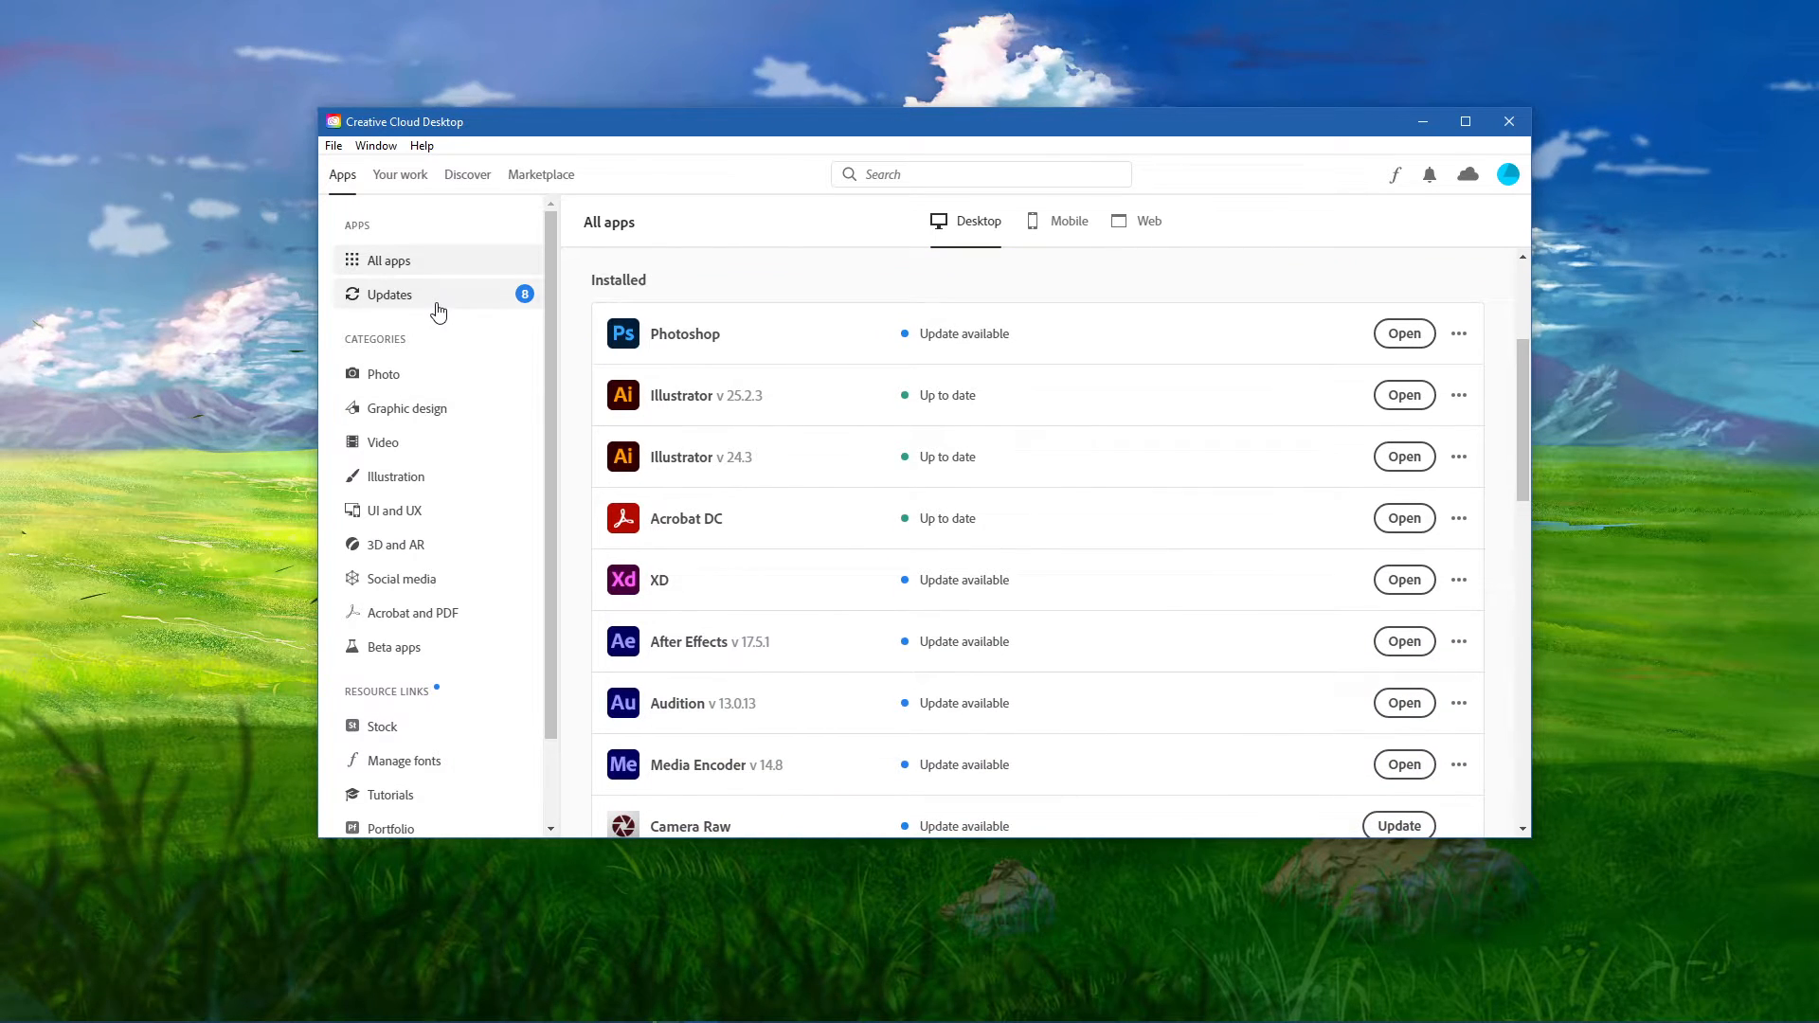
- Scroll the eight apps with available updates, then return to All apps
click(389, 295)
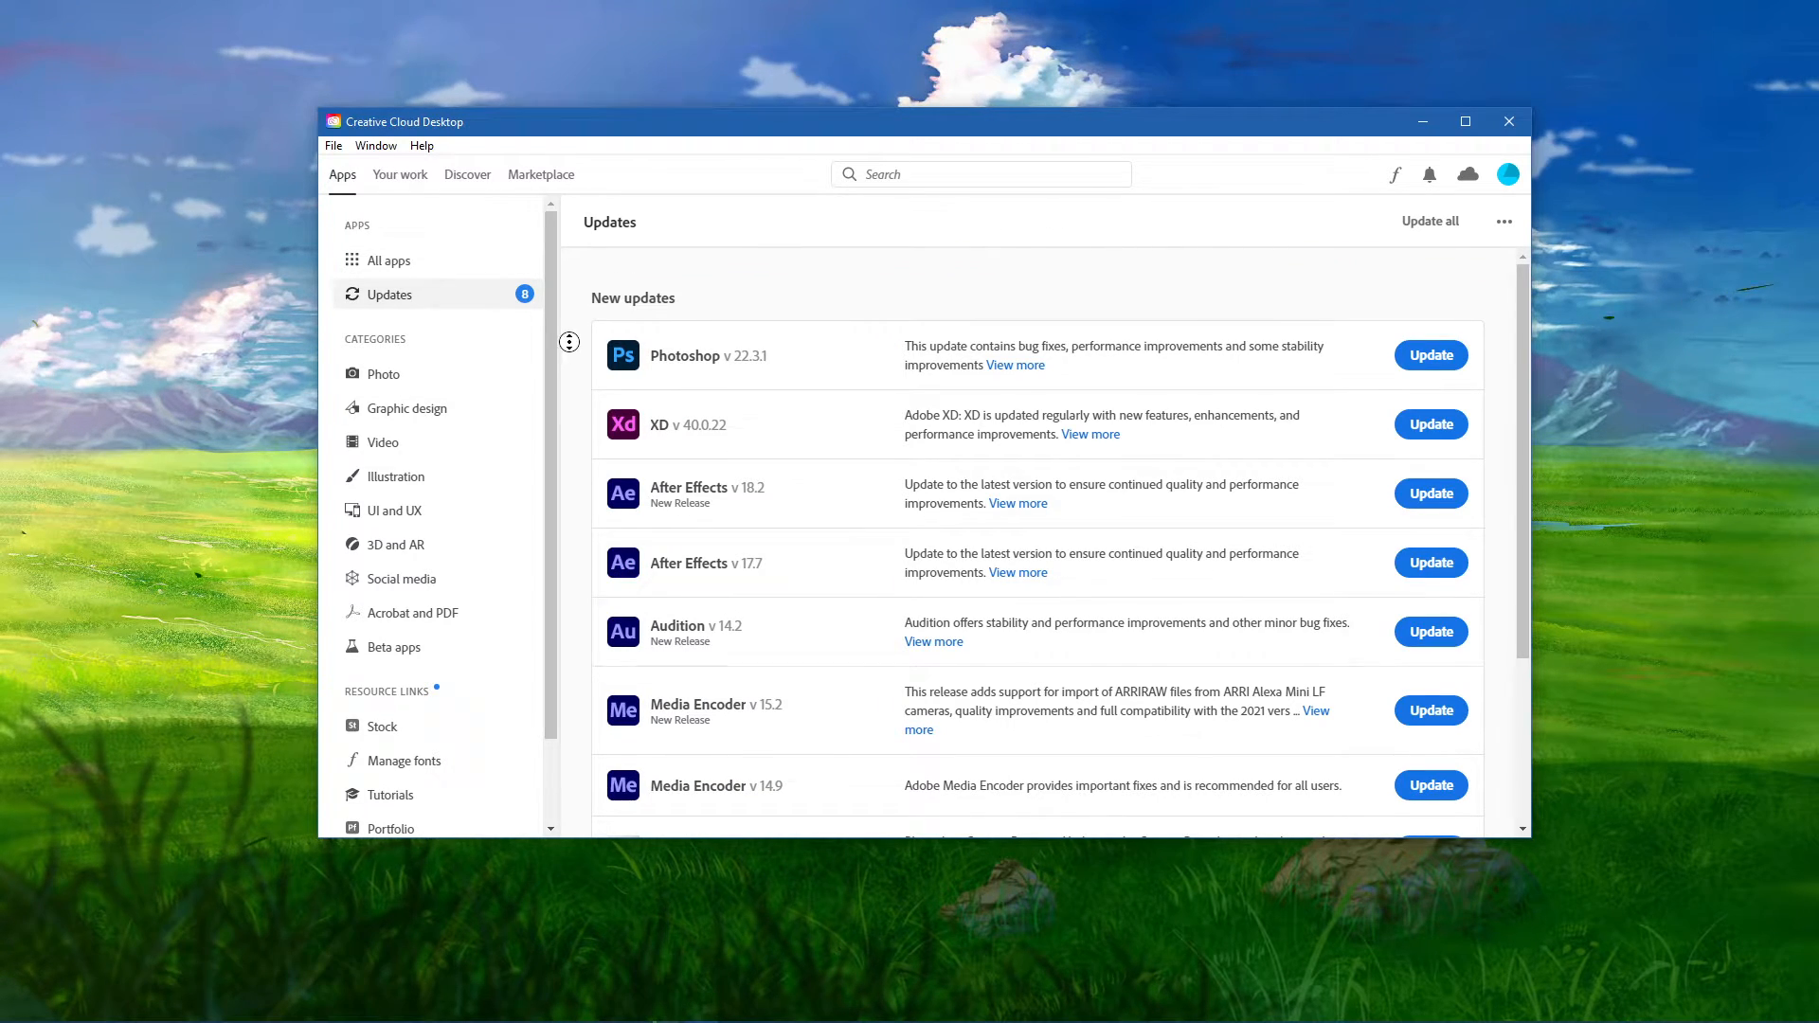
scroll(down, 3)
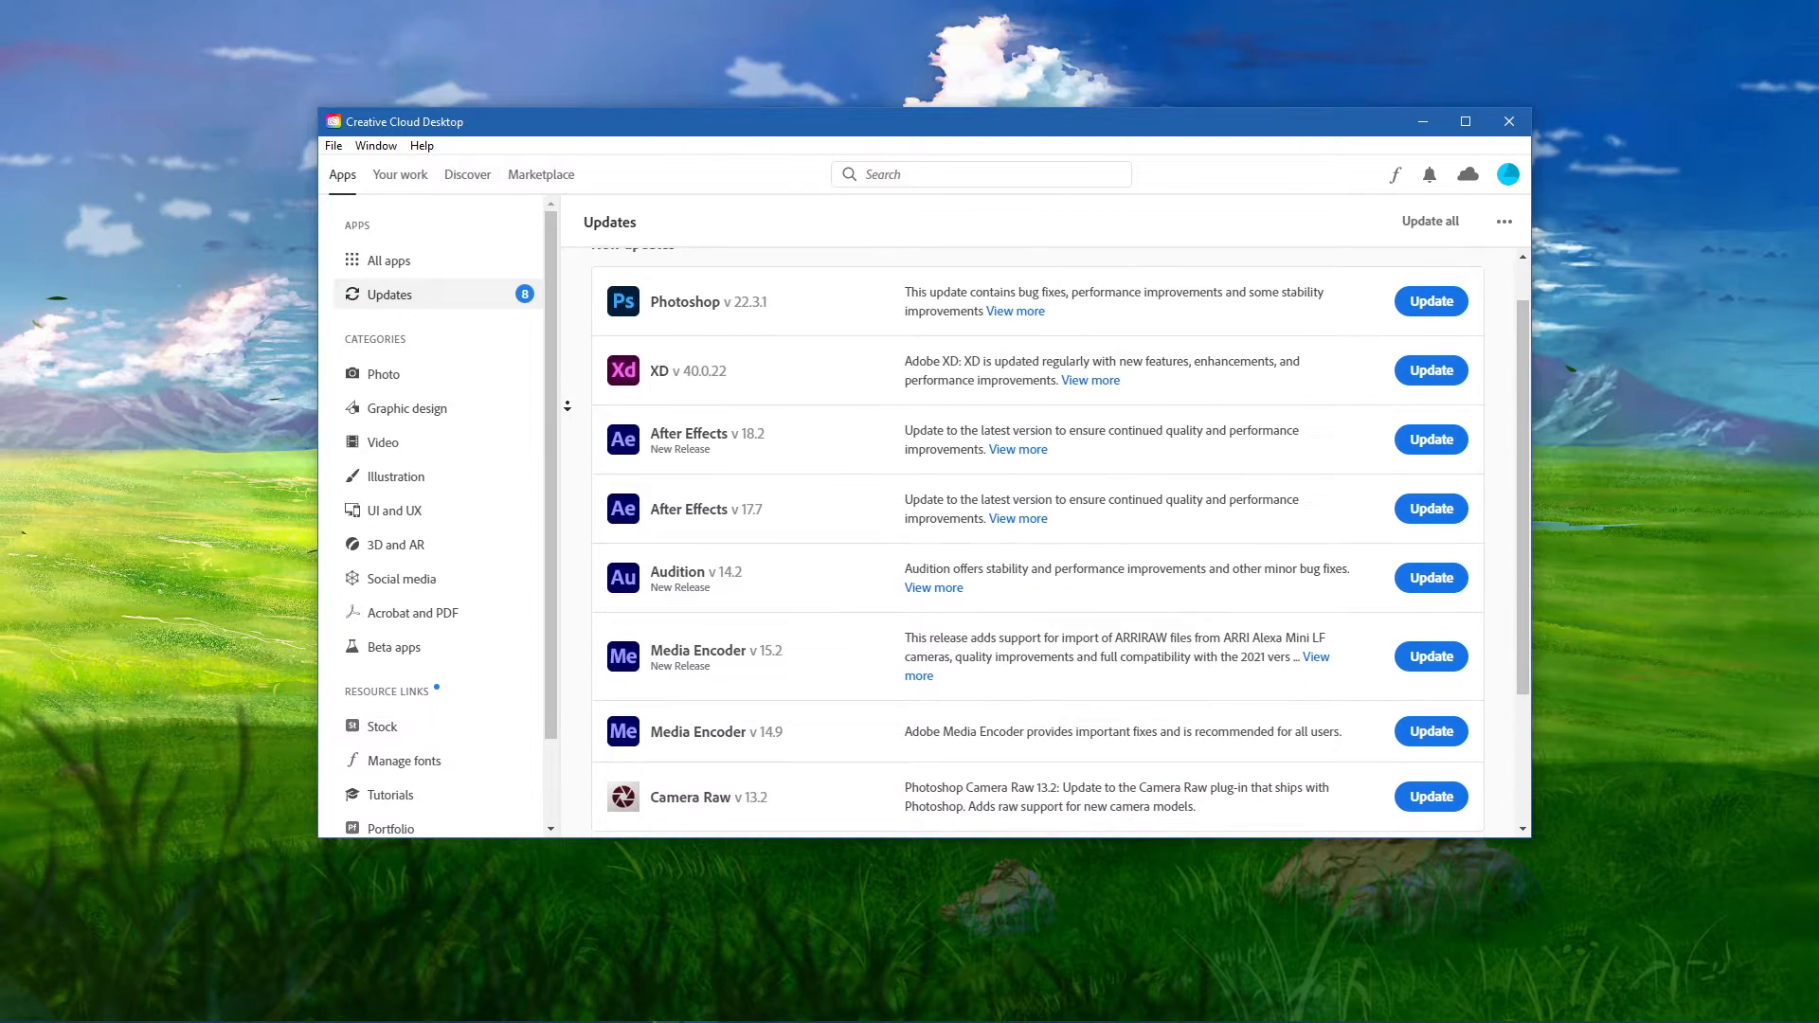
scroll(down, 3)
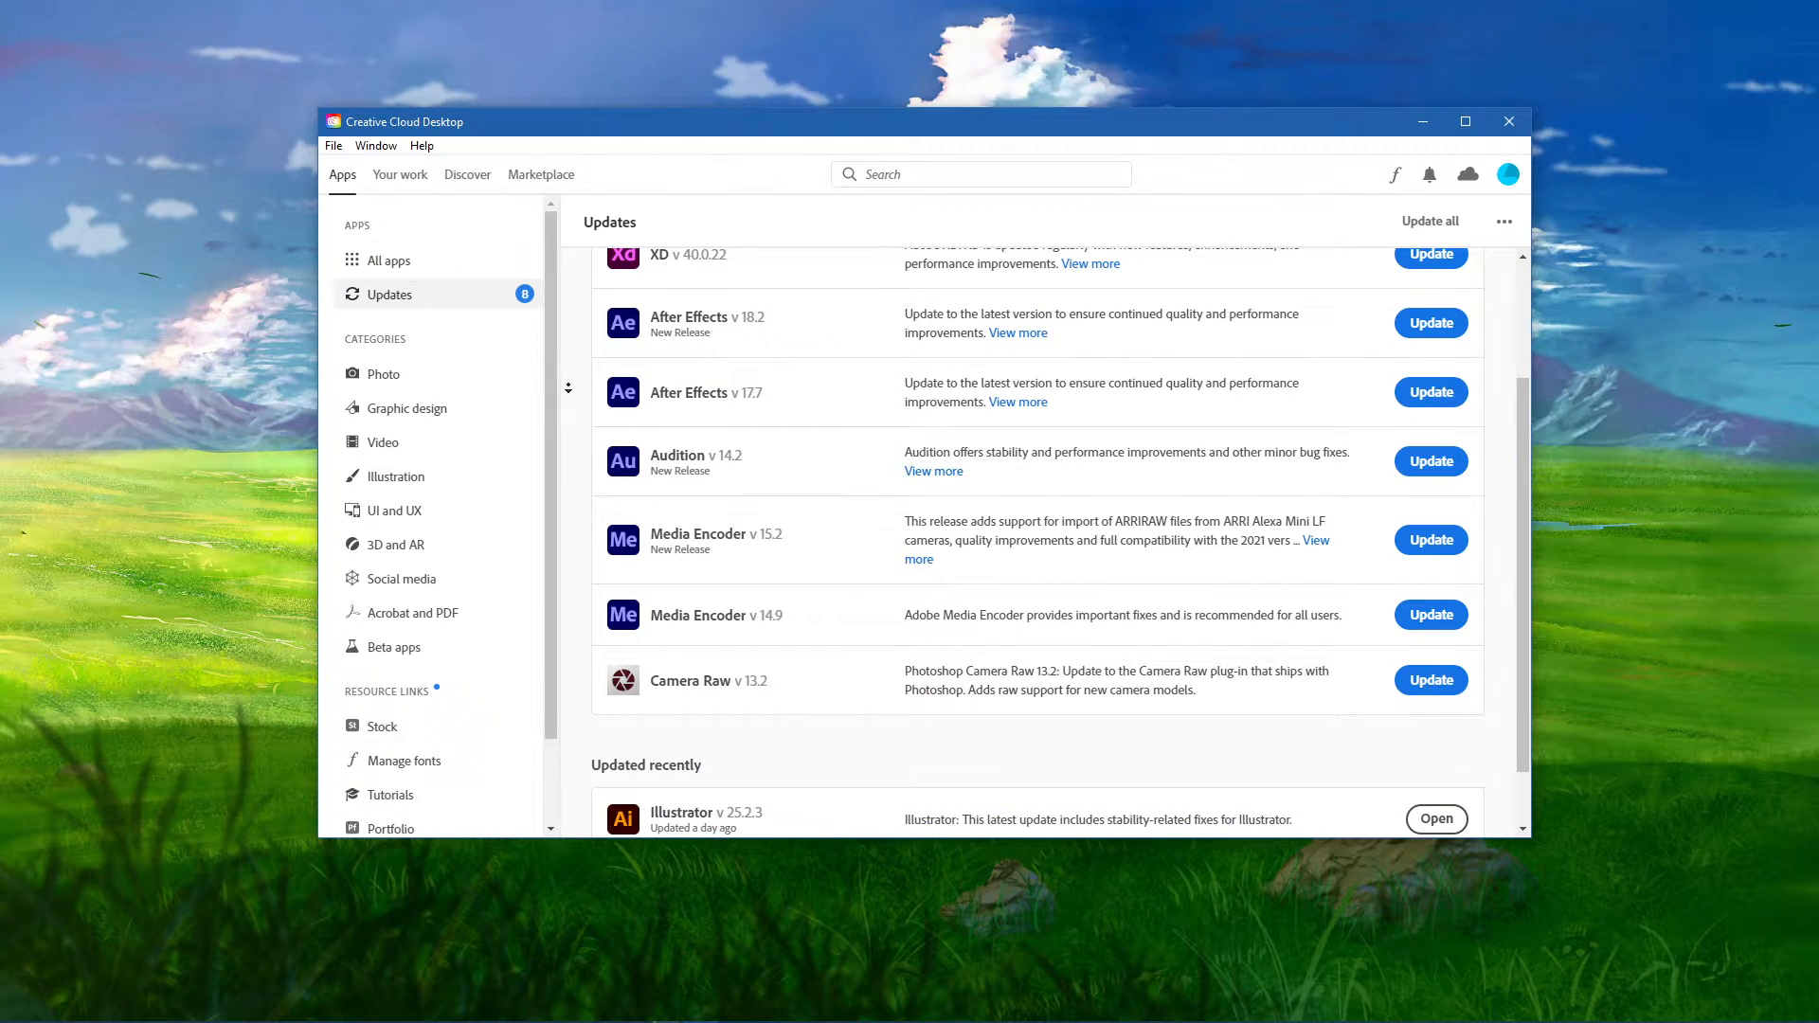
scroll(down, 3)
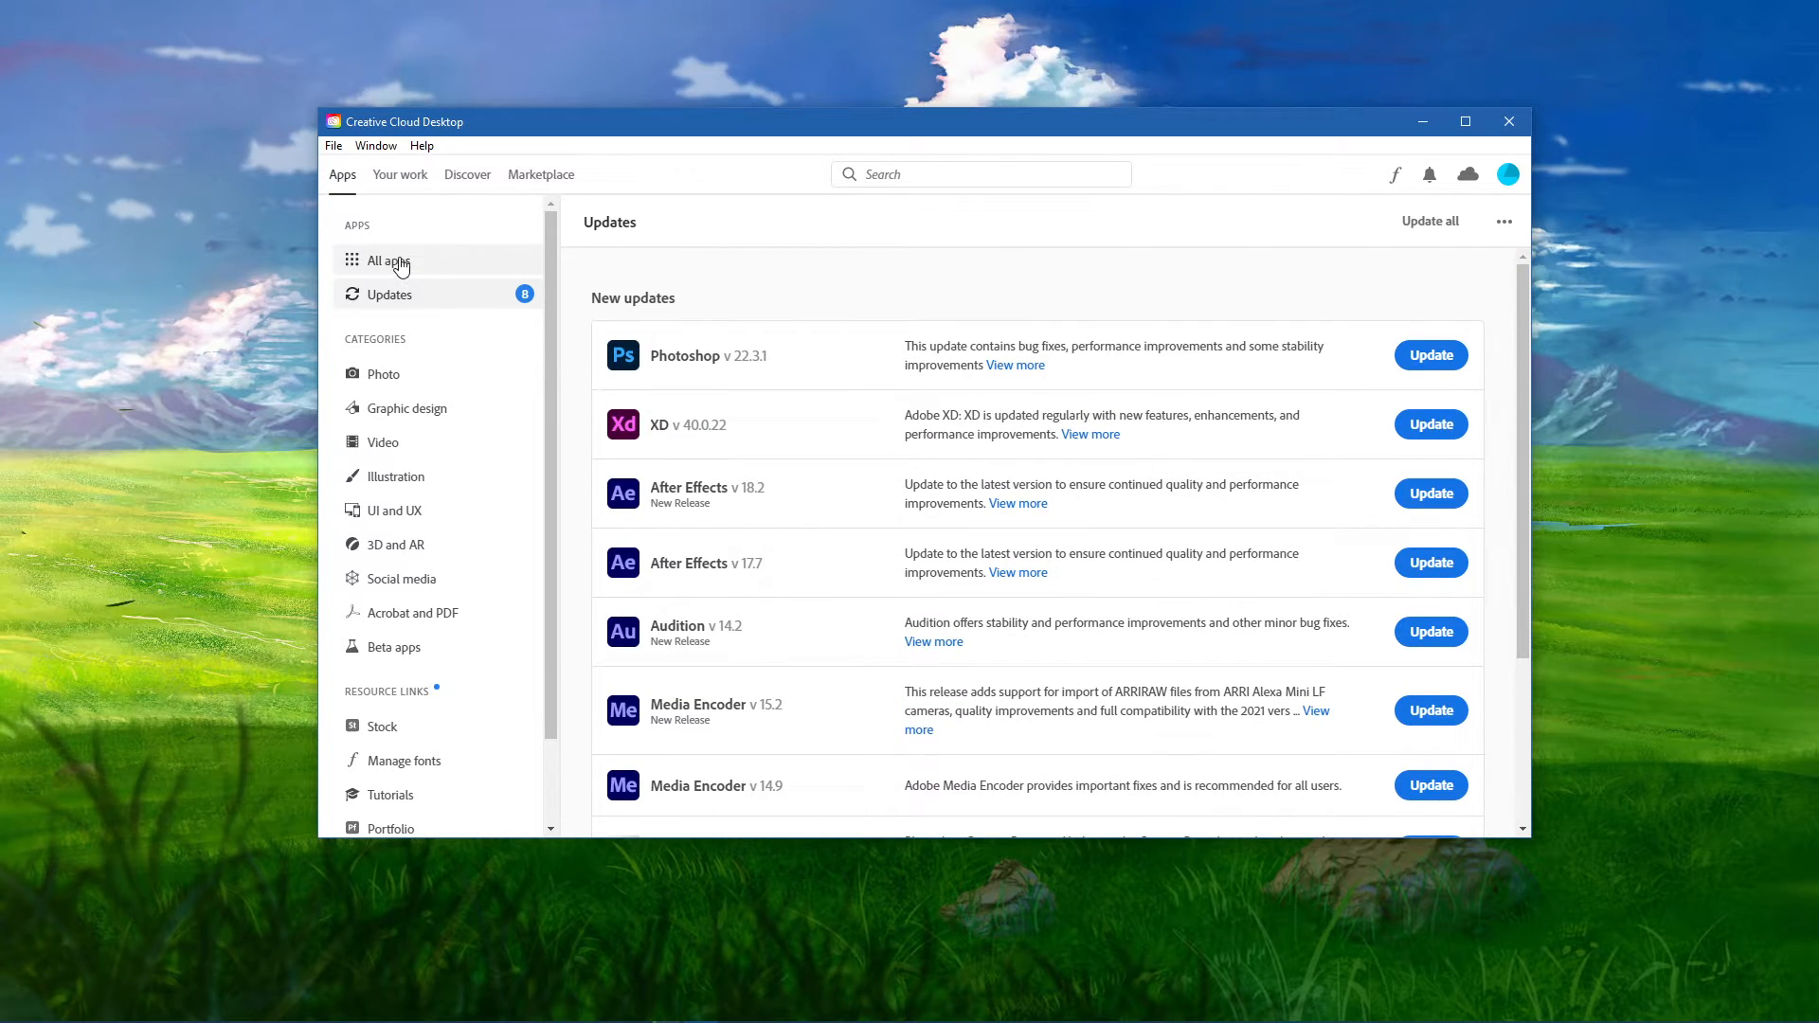
click(1508, 120)
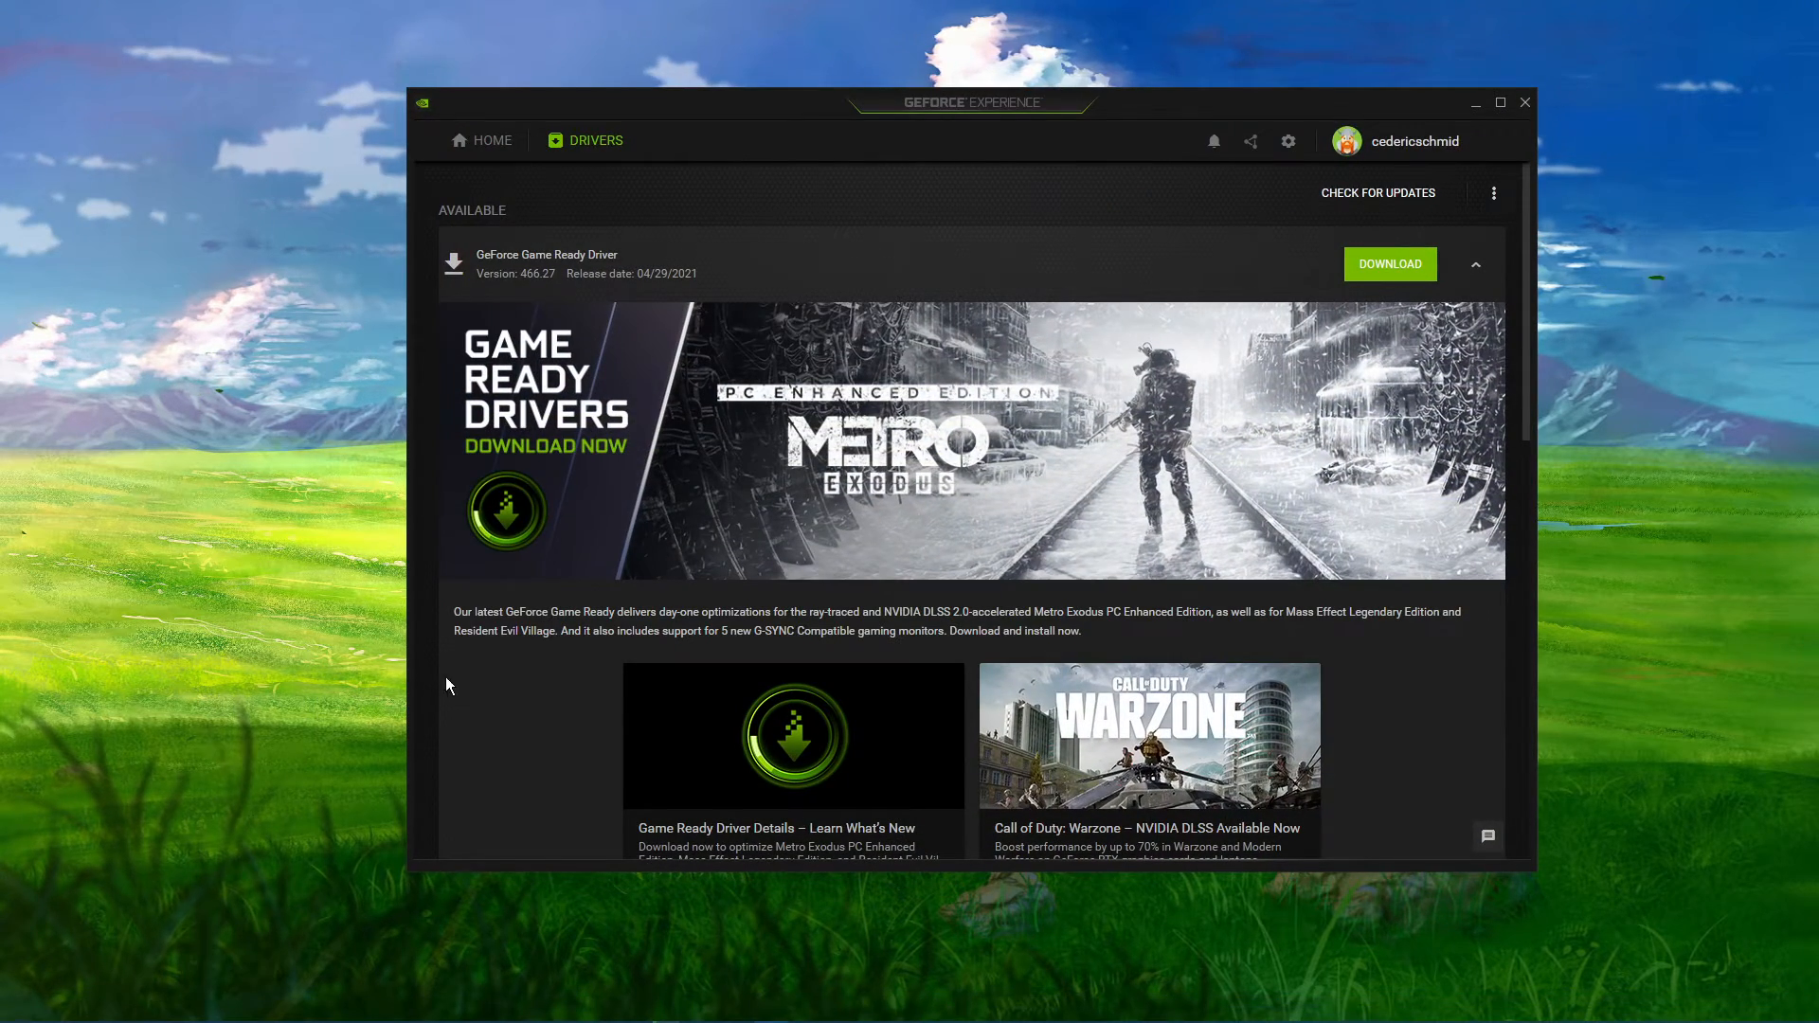
mouse_move(434, 667)
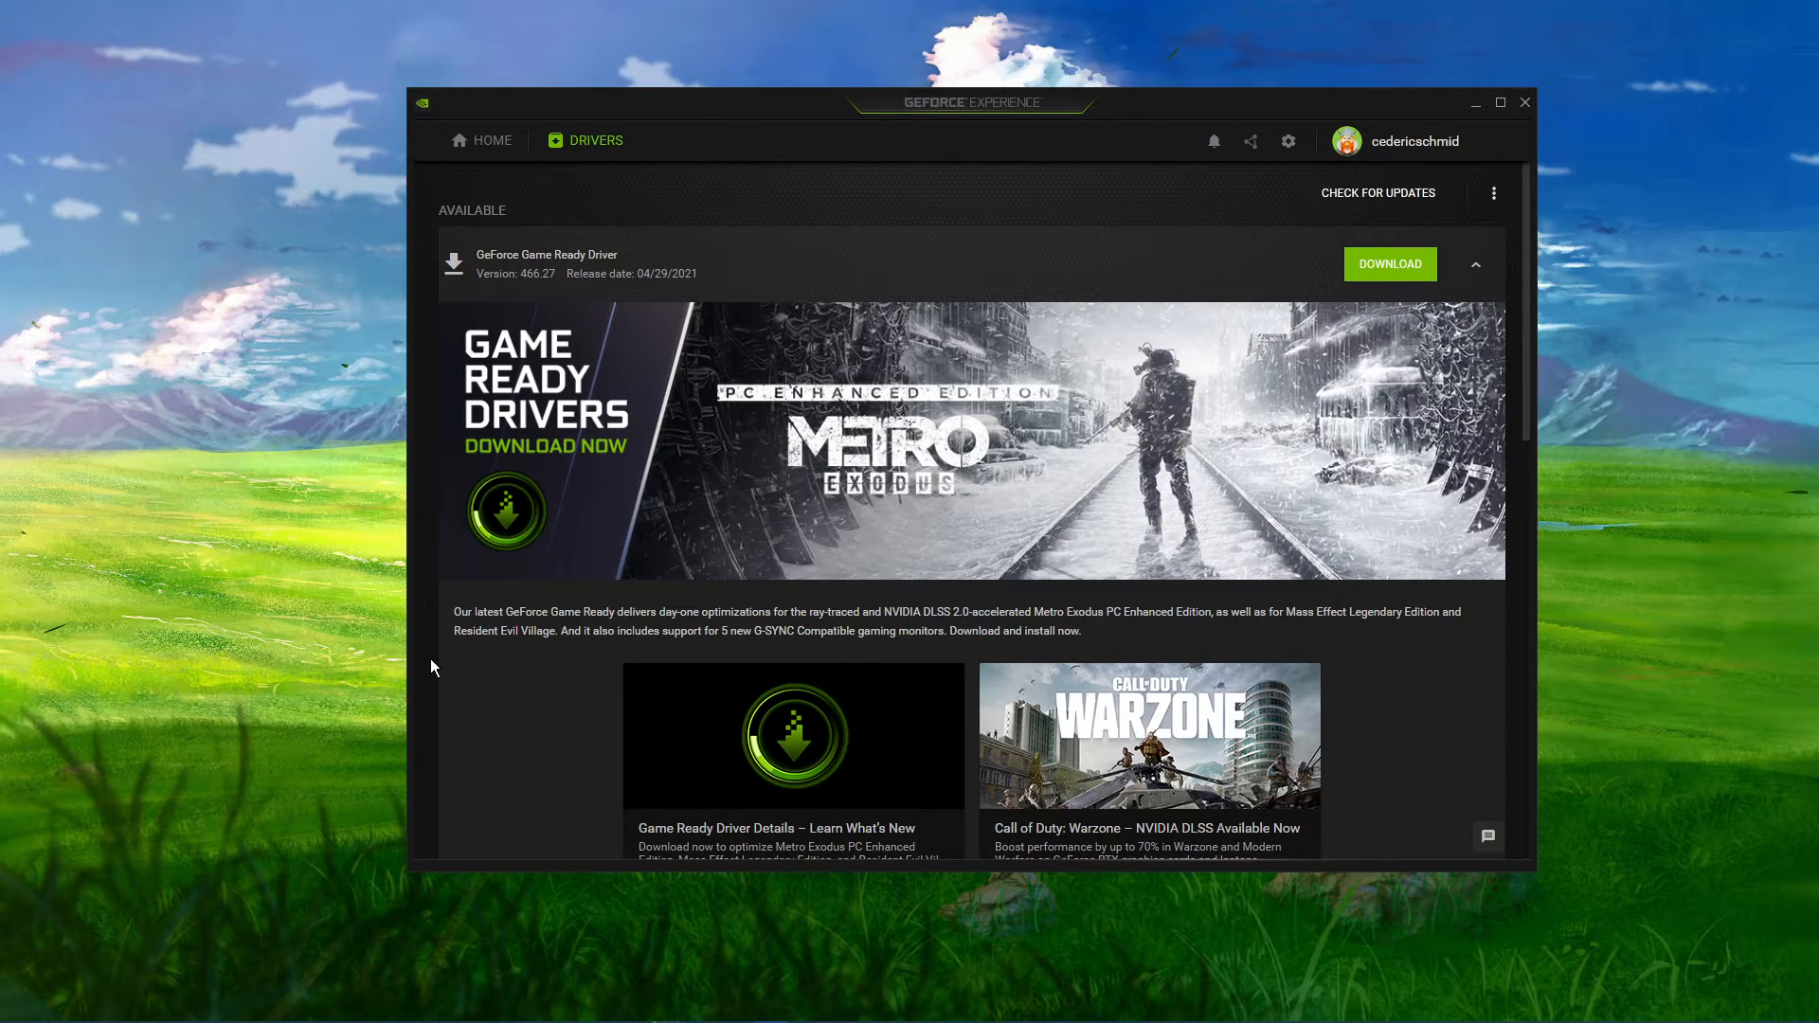
- Switch from Home back to Drivers in GeForce Experience to see Game Ready Driver 466.27
click(482, 140)
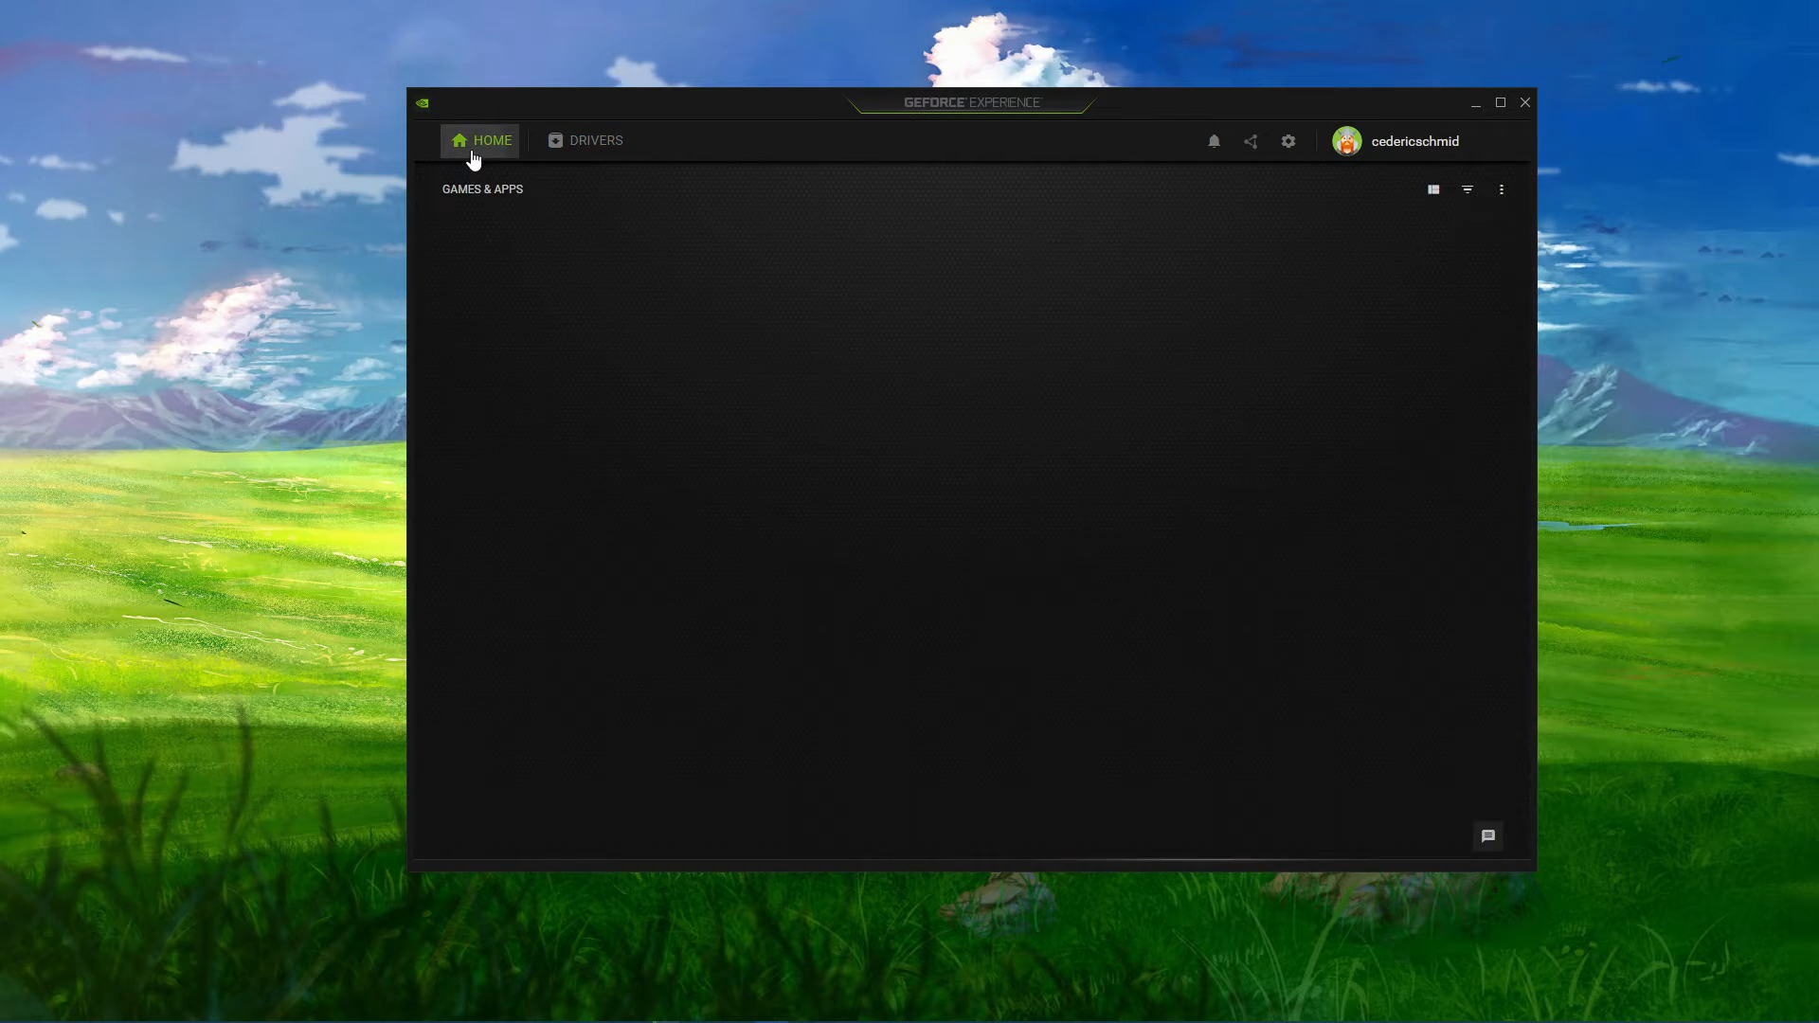
click(595, 140)
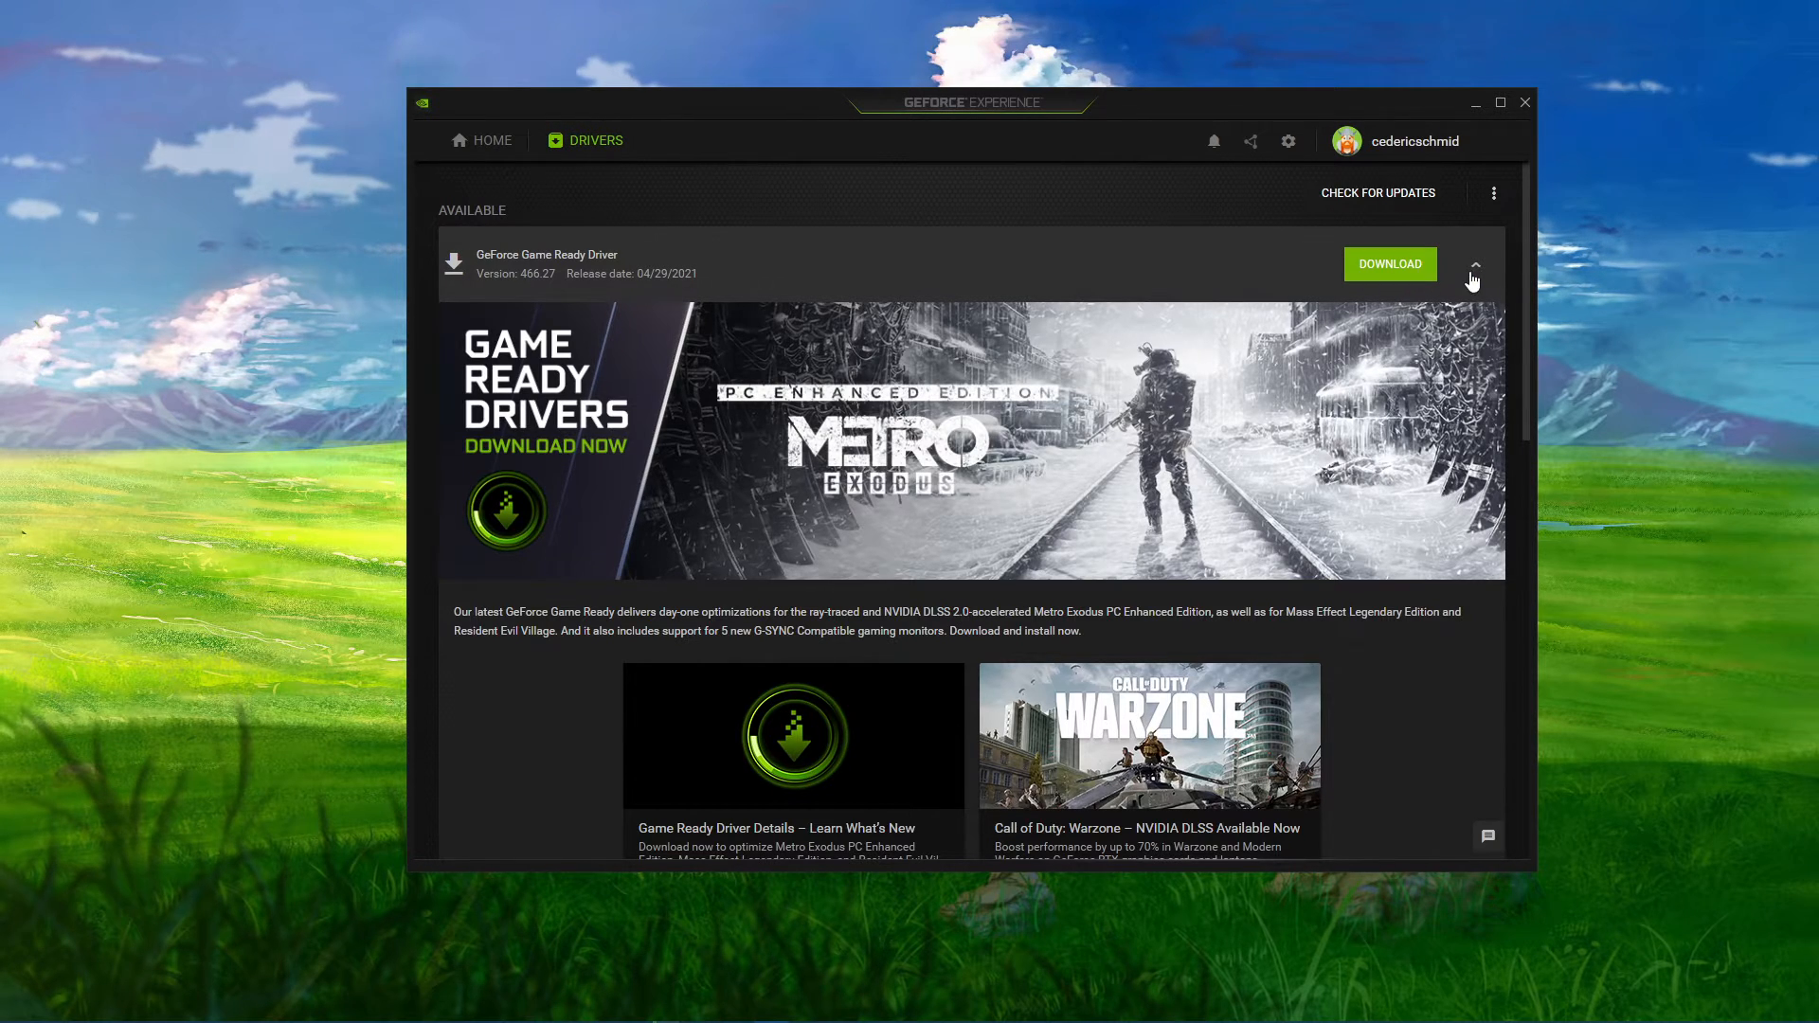
click(1476, 264)
text(upd)
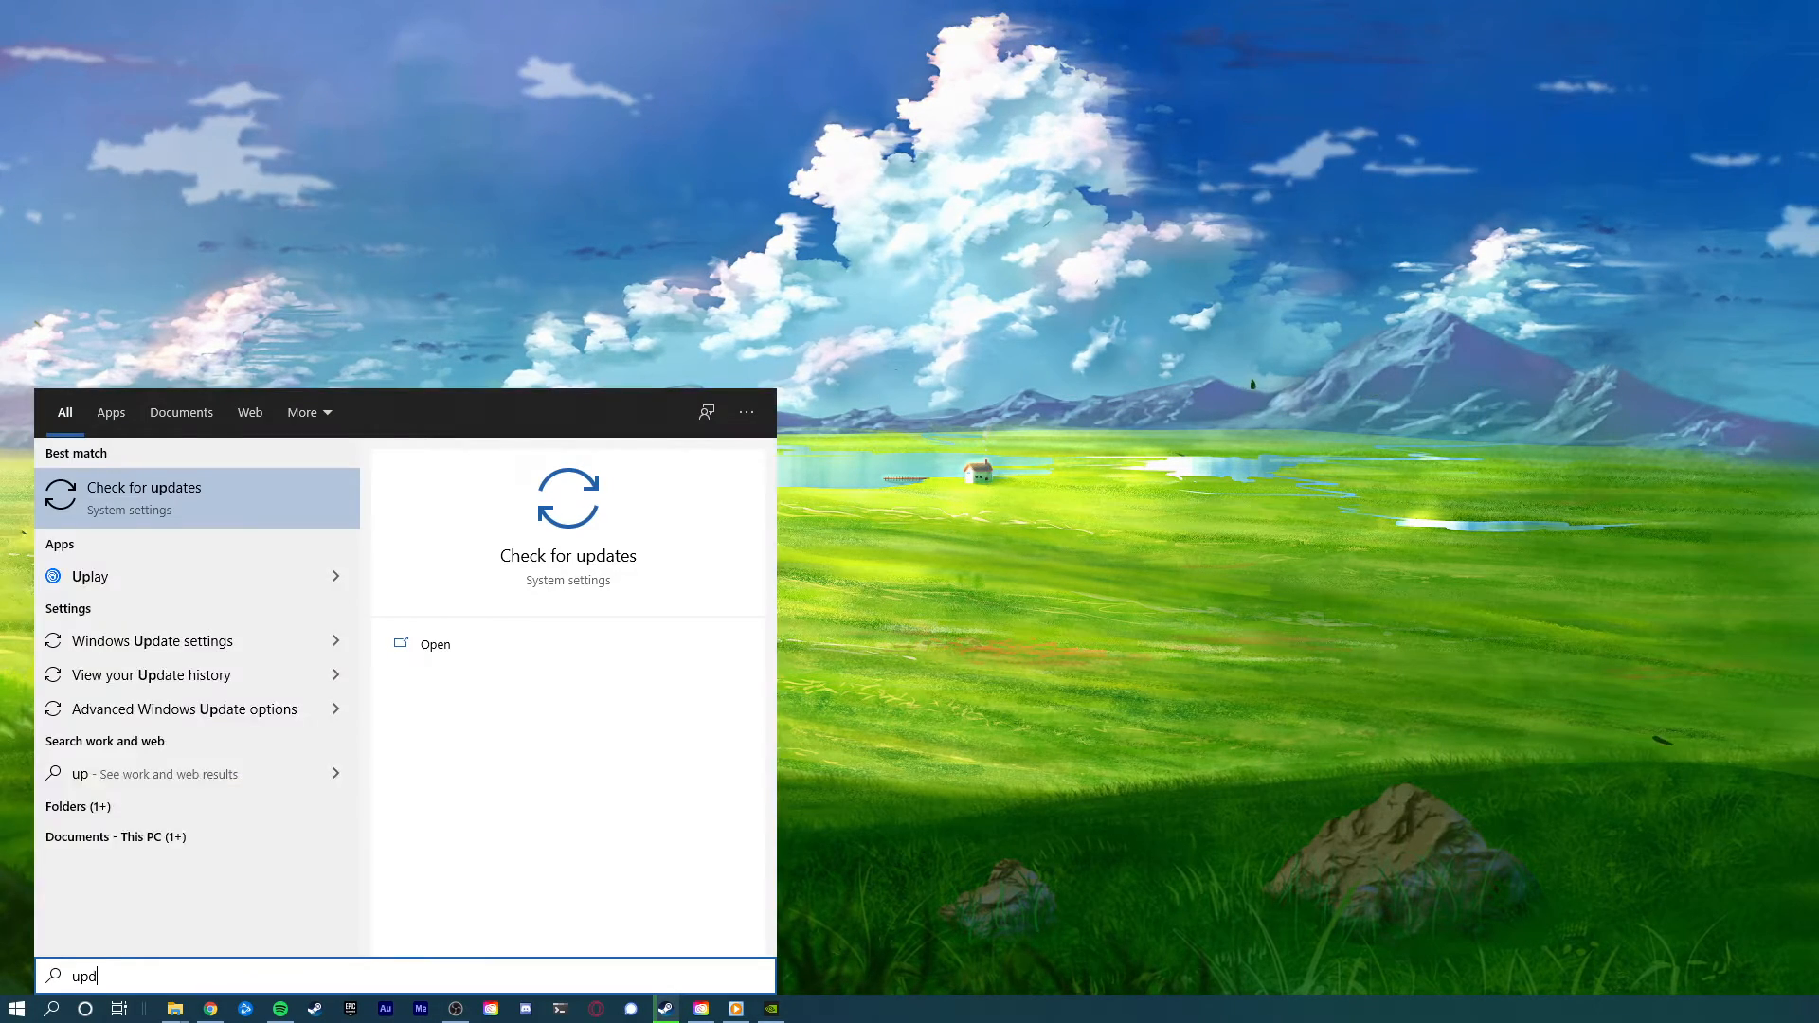
- Open 'Check for updates' to show the pending 2021-05 Cumulative Update for Windows 10
click(144, 497)
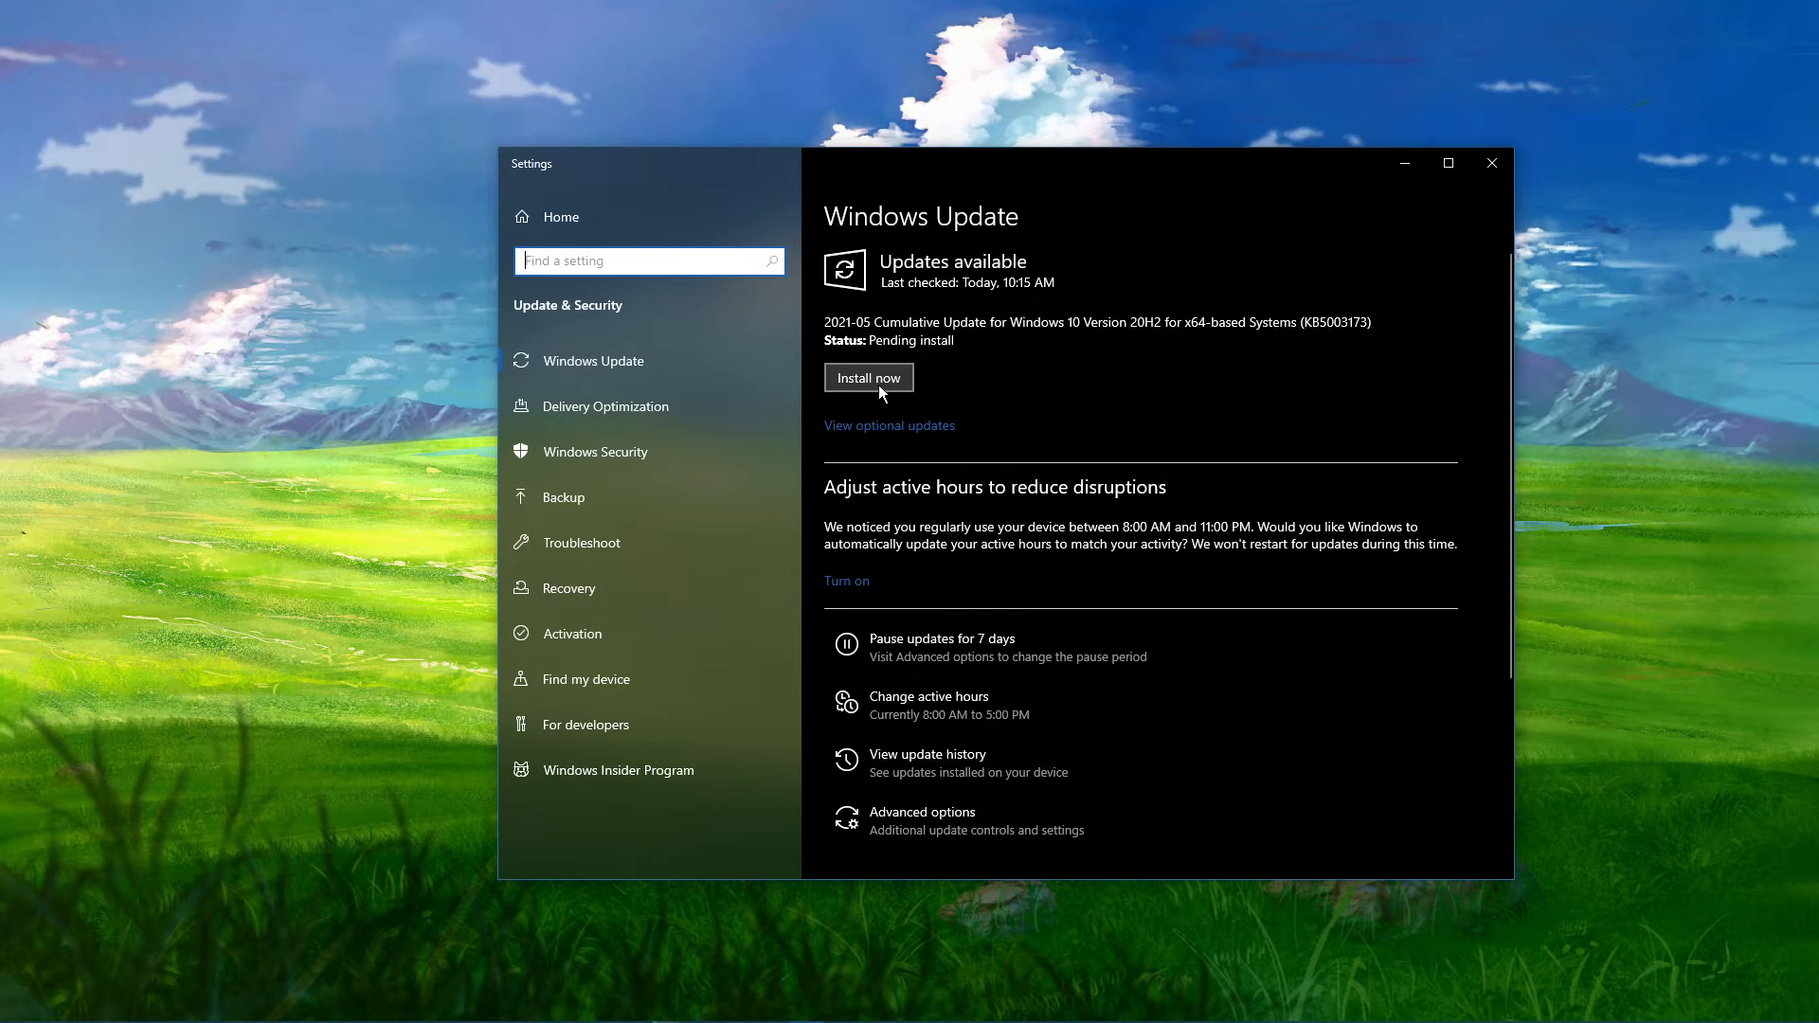
mouse_move(1375, 174)
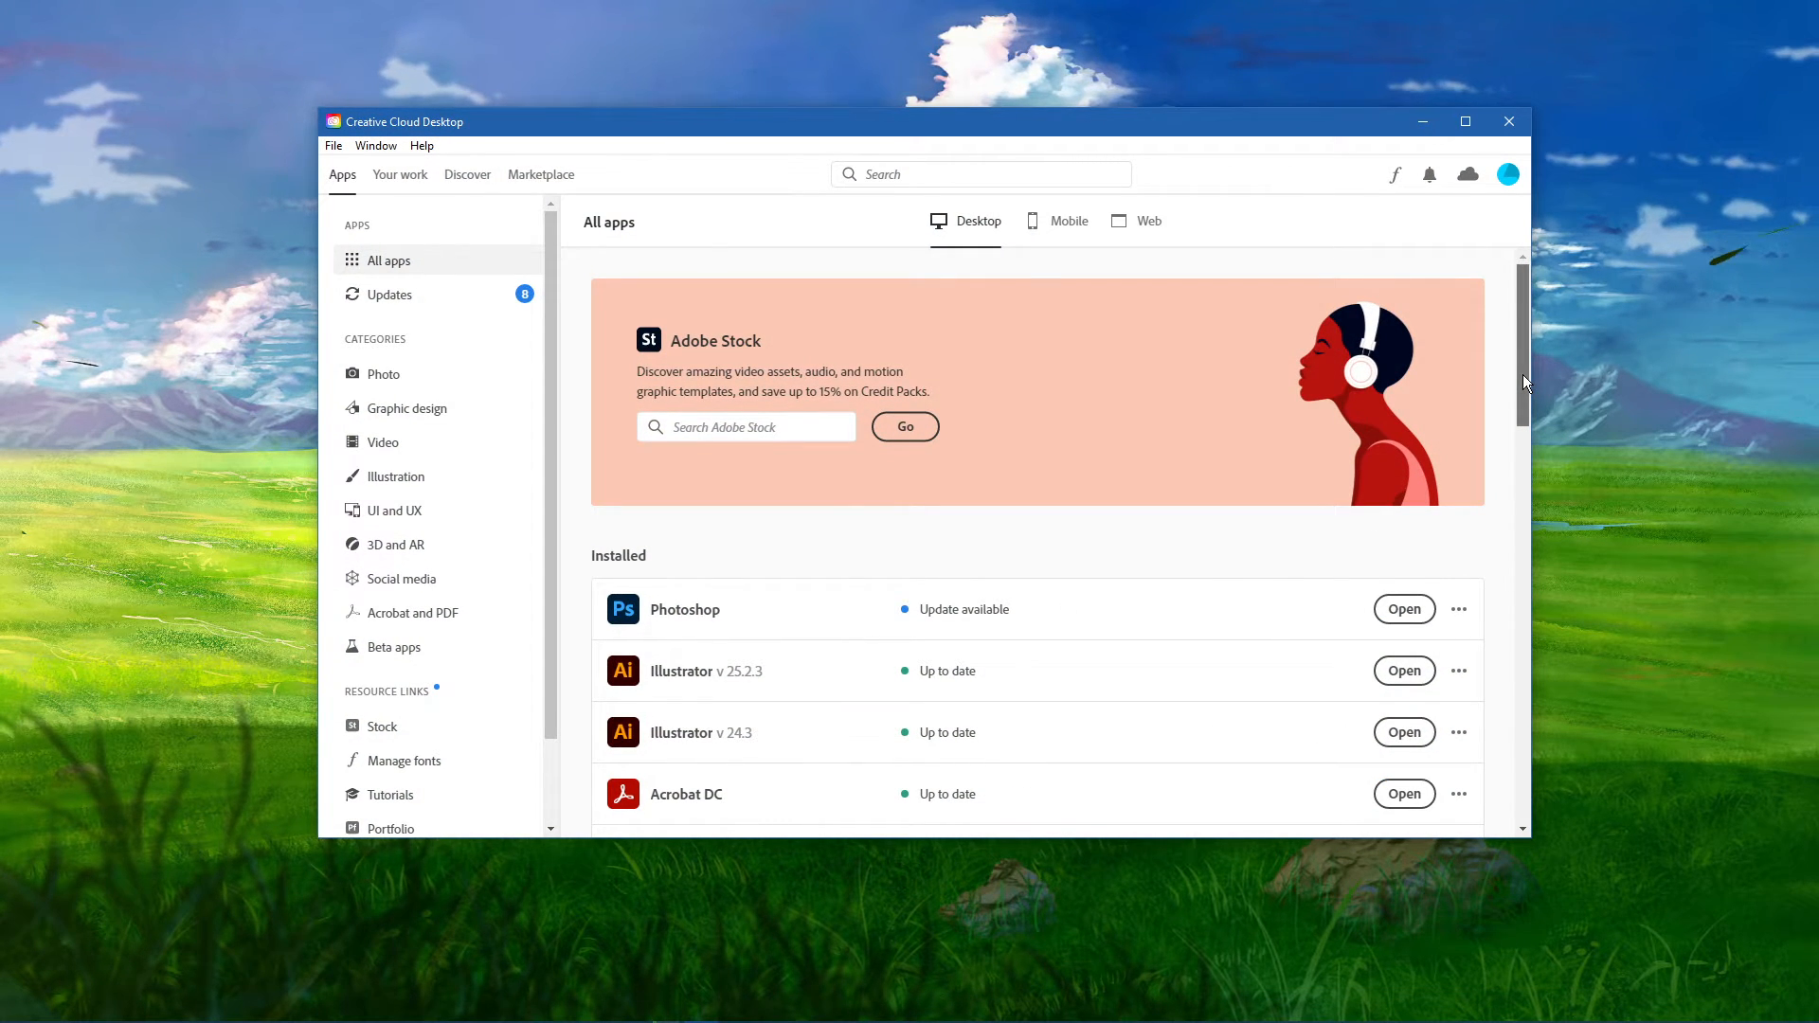
scroll(down, 3)
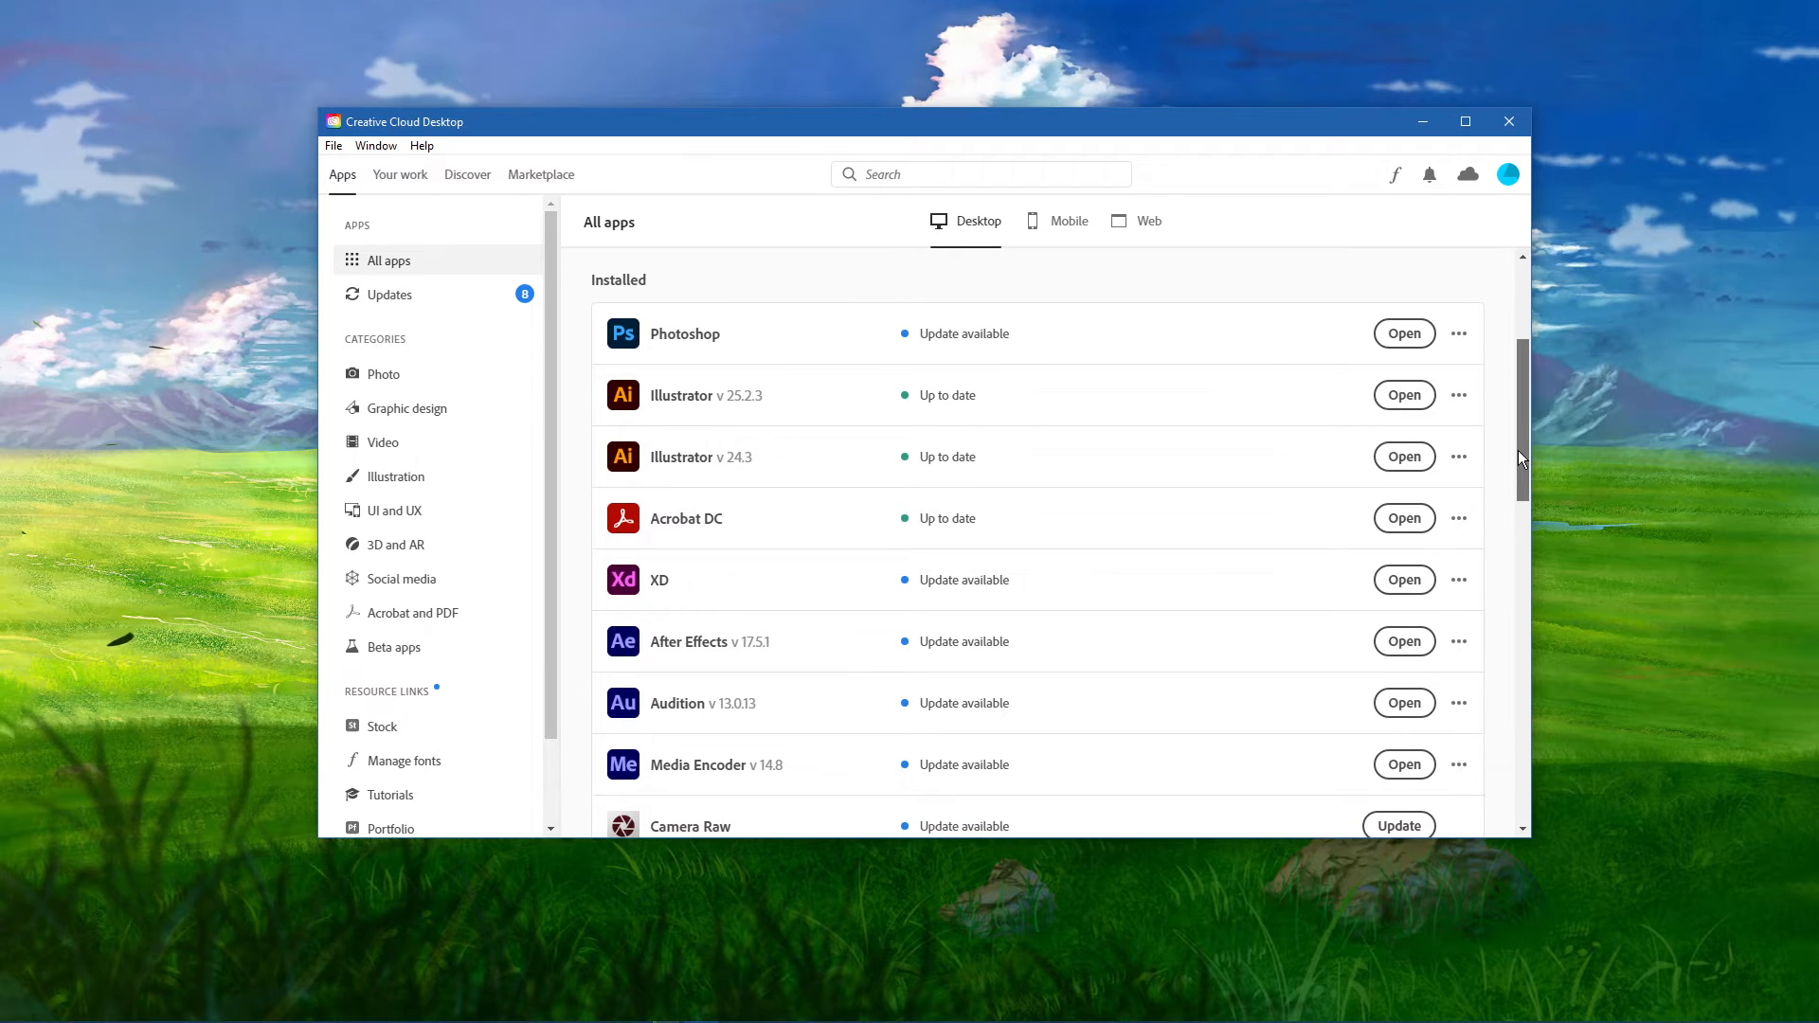
click(1458, 395)
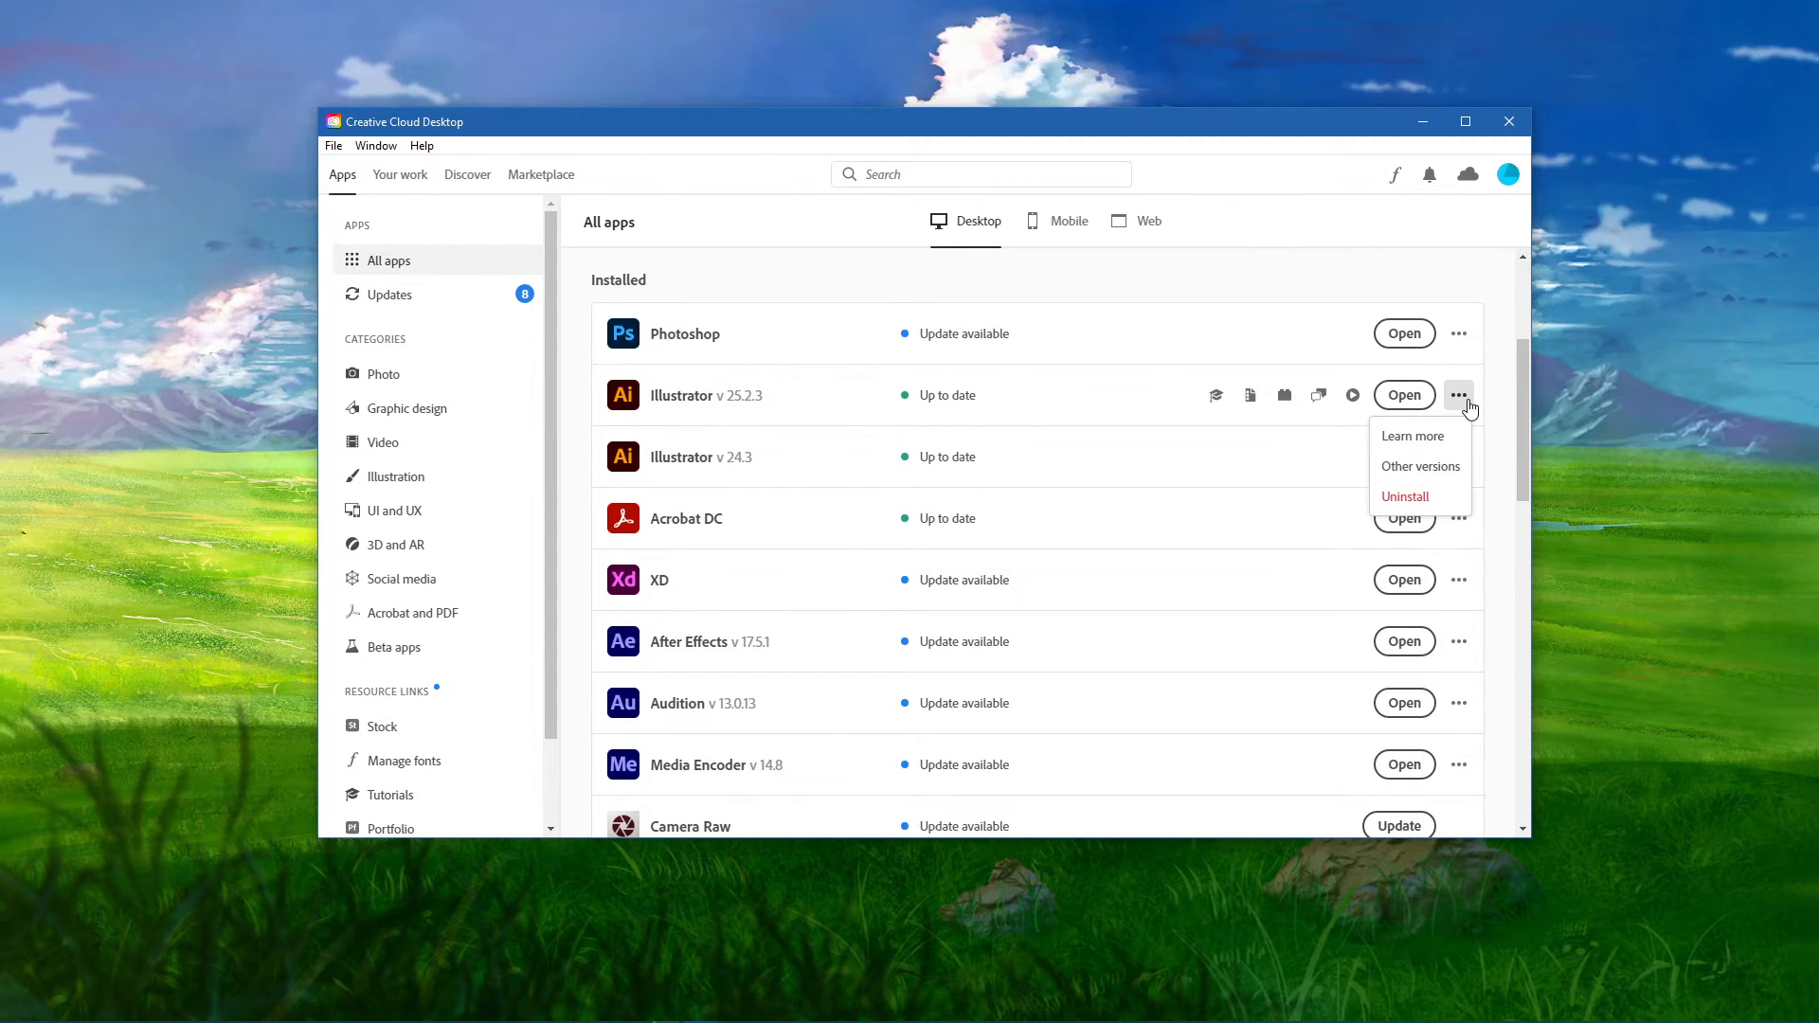
click(1458, 395)
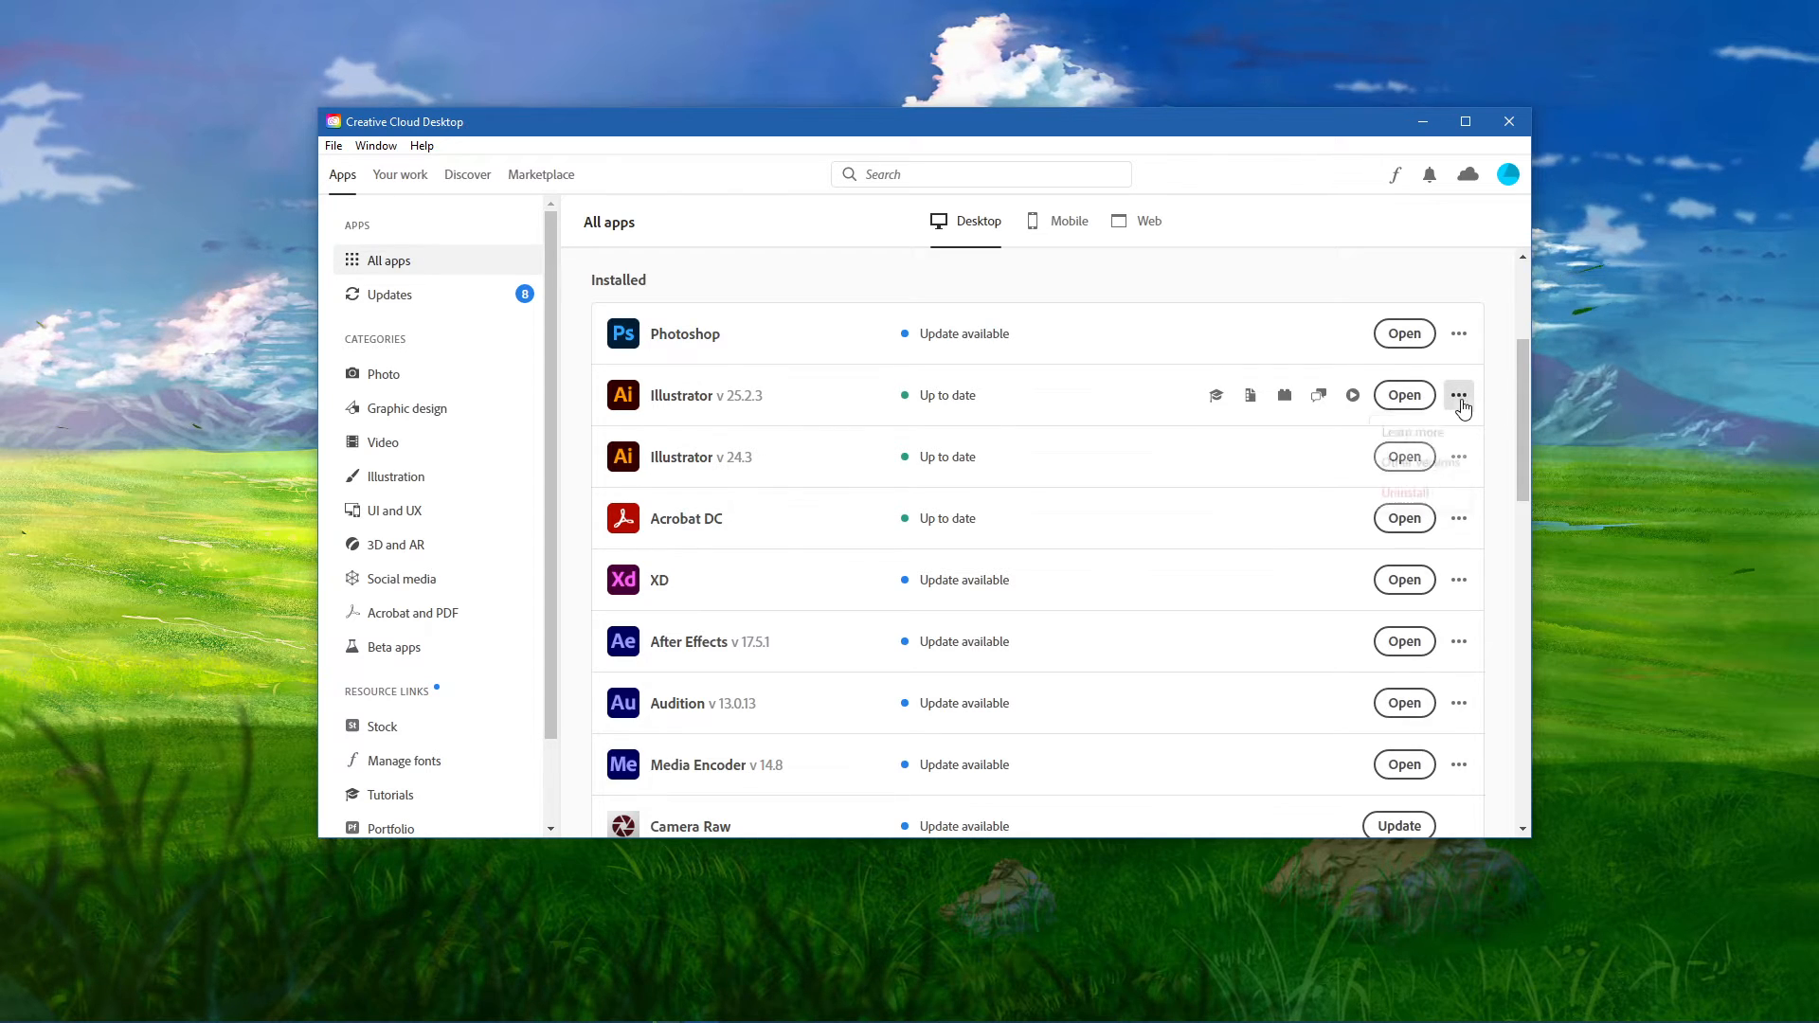
click(1458, 395)
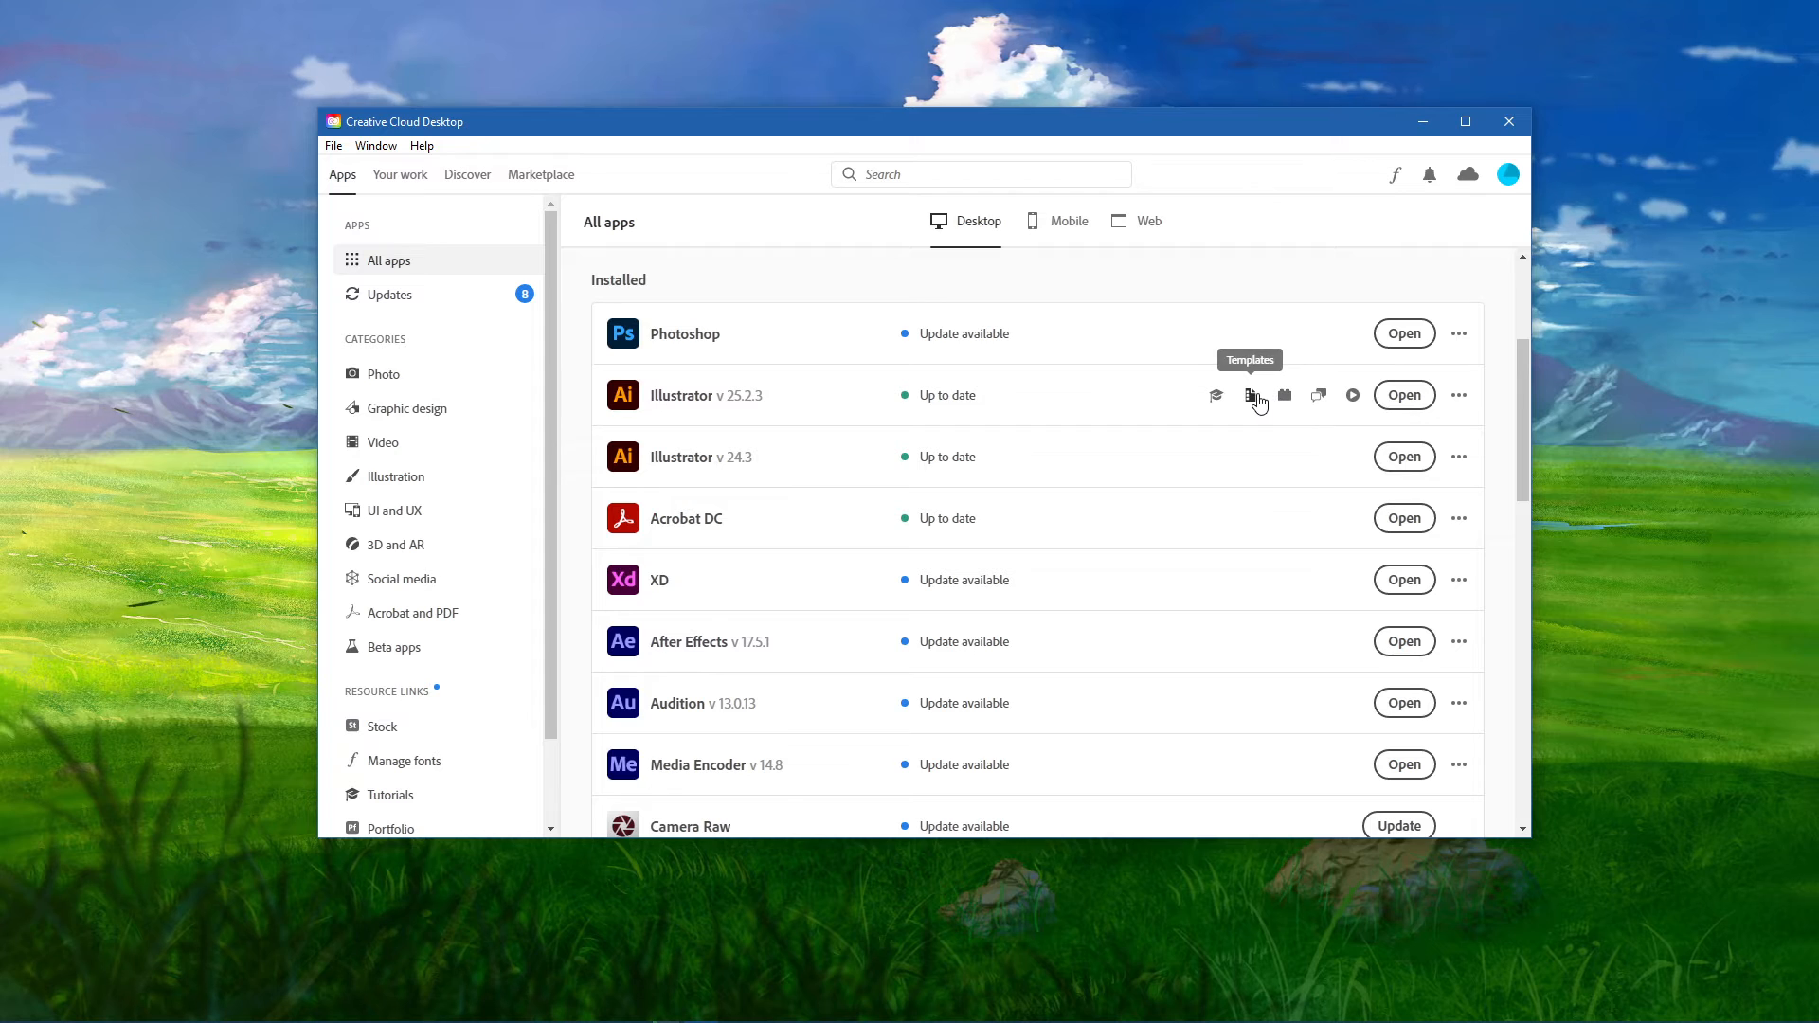
click(1458, 395)
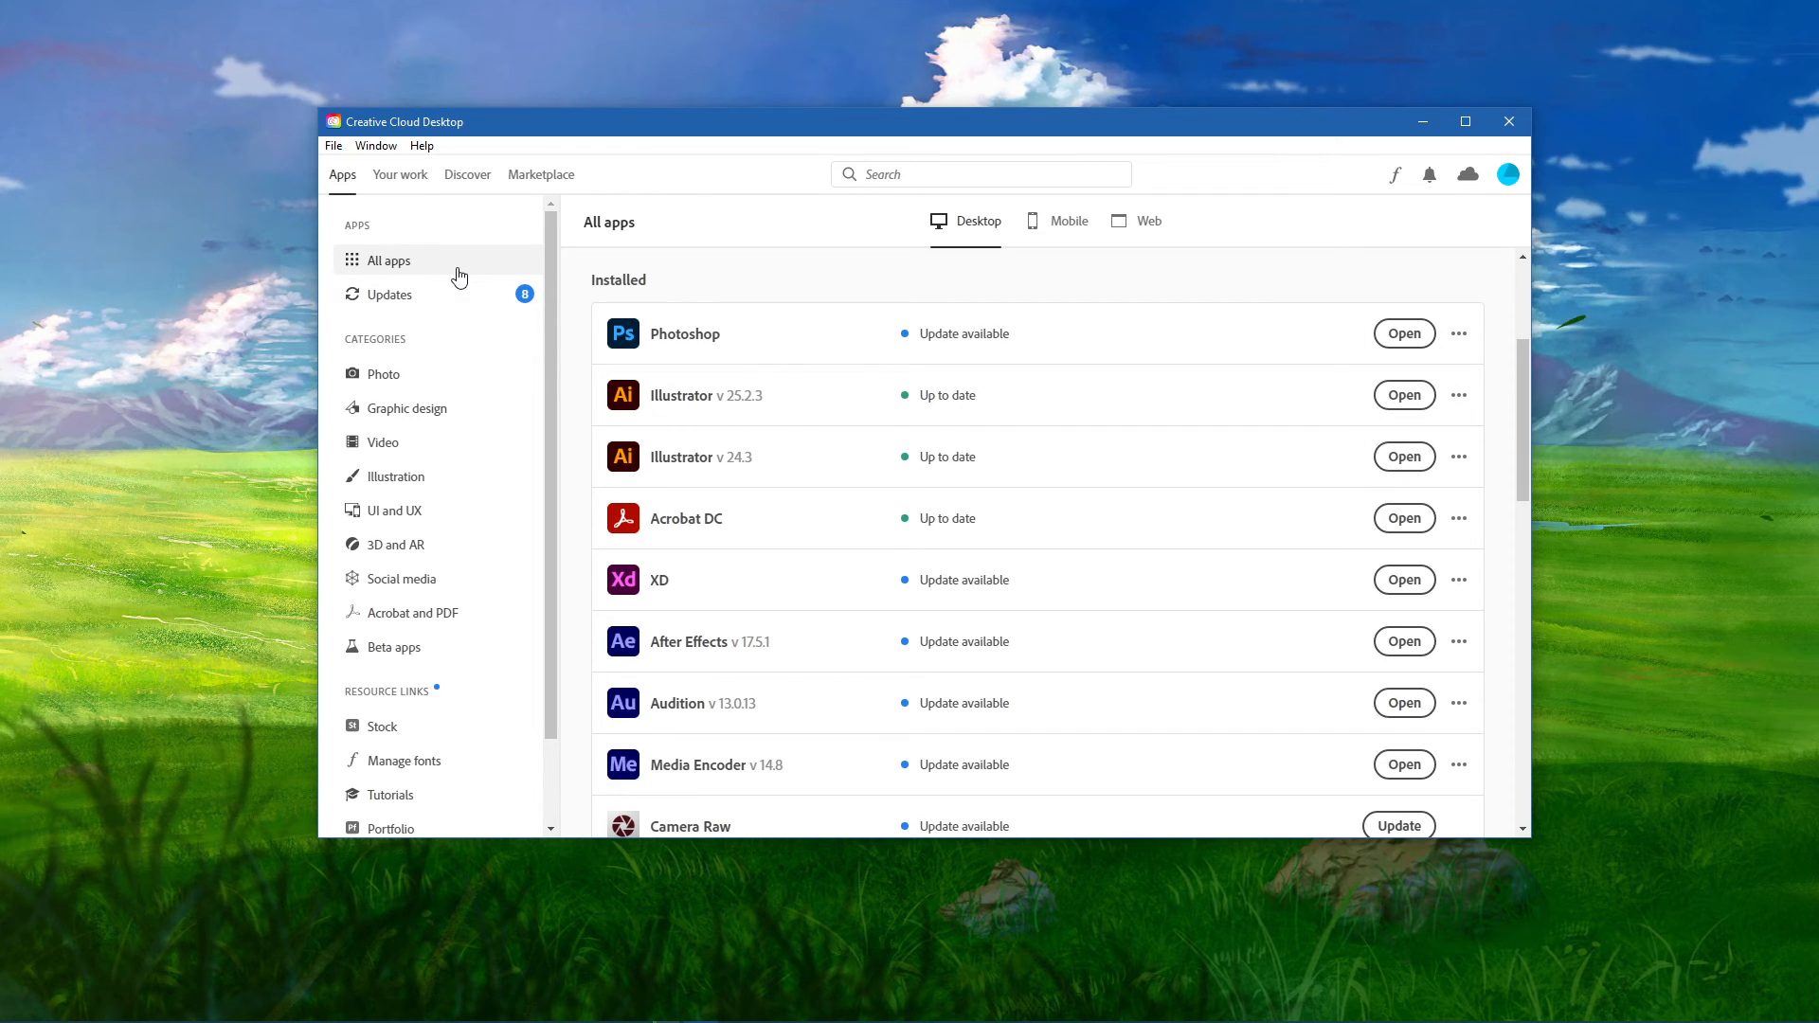
scroll(down, 3)
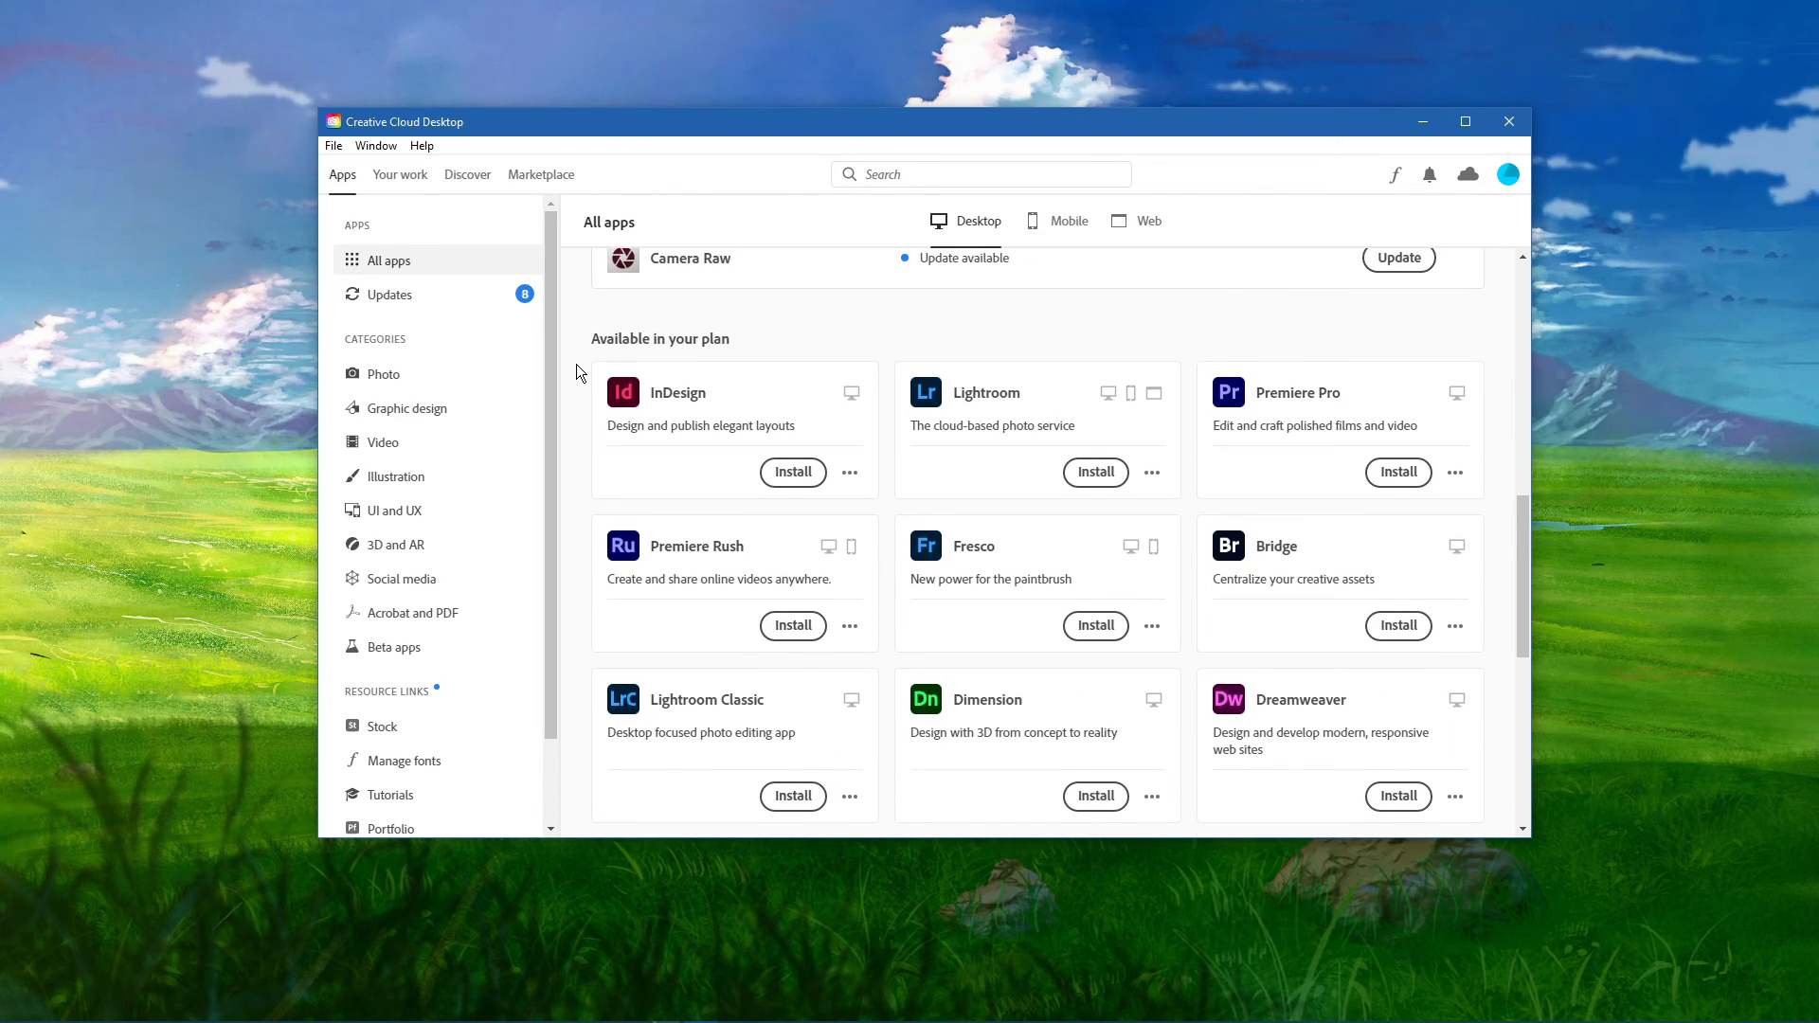